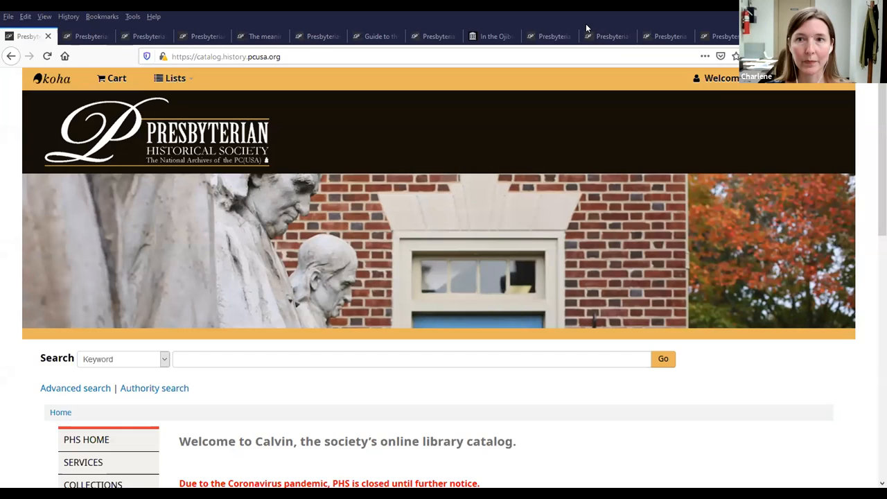
pyautogui.moveTo(596, 424)
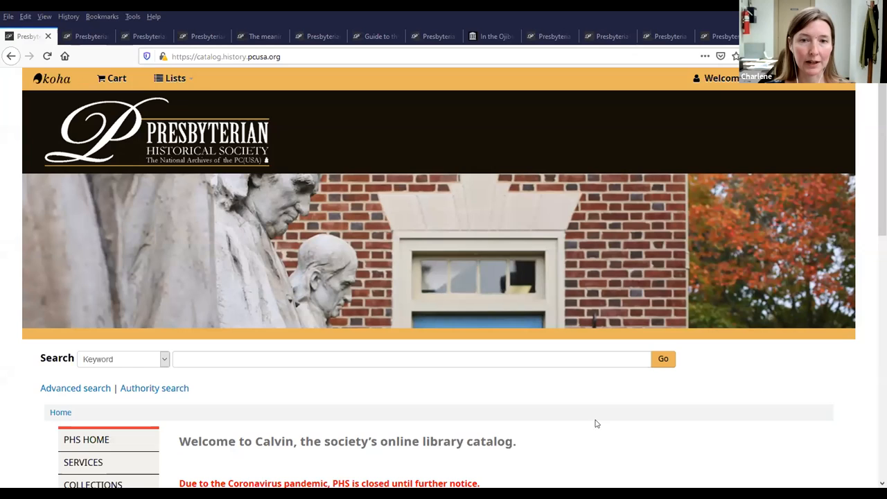
pyautogui.moveTo(577, 424)
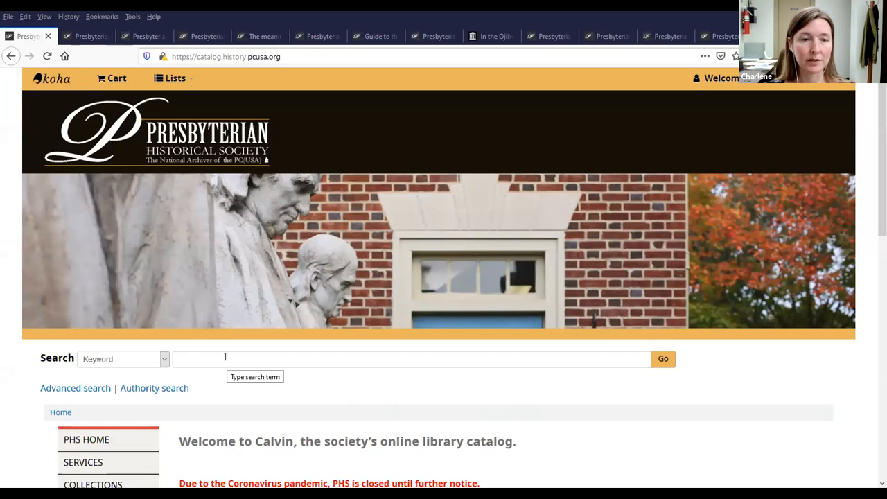
# Bring up the catalog's advanced search form and look over its field rows.
pyautogui.scroll(-3)
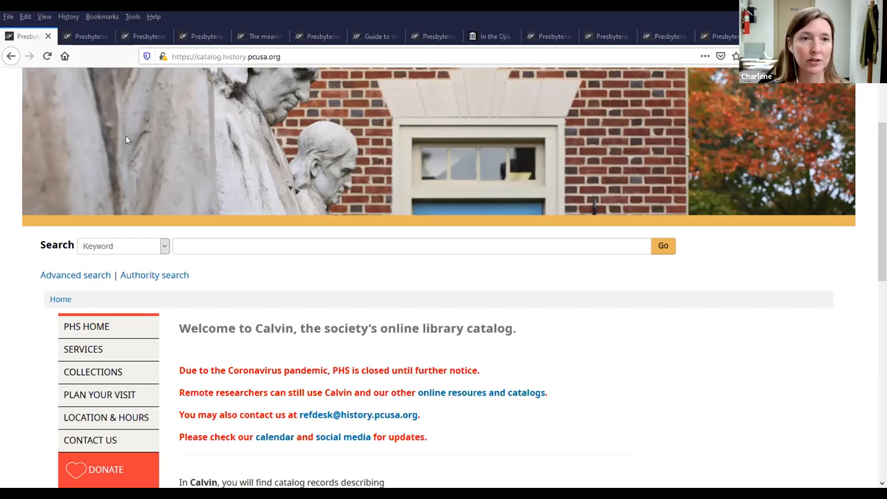
pyautogui.click(74, 274)
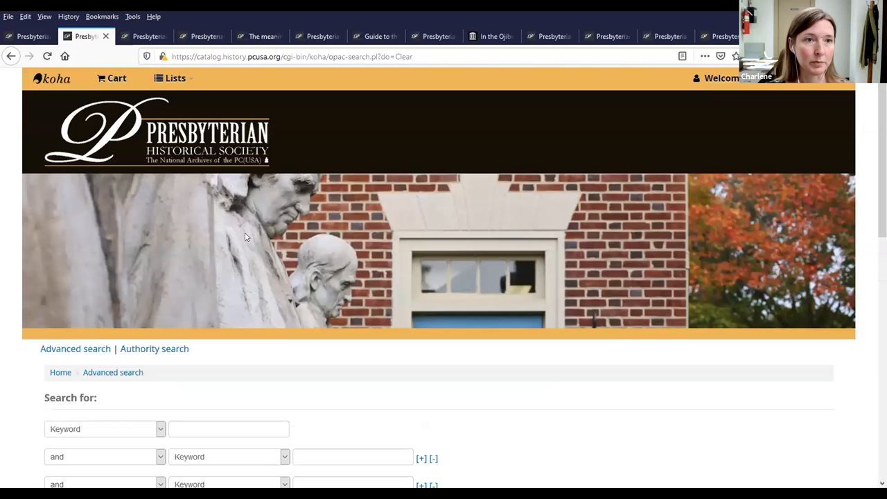
pyautogui.scroll(-3)
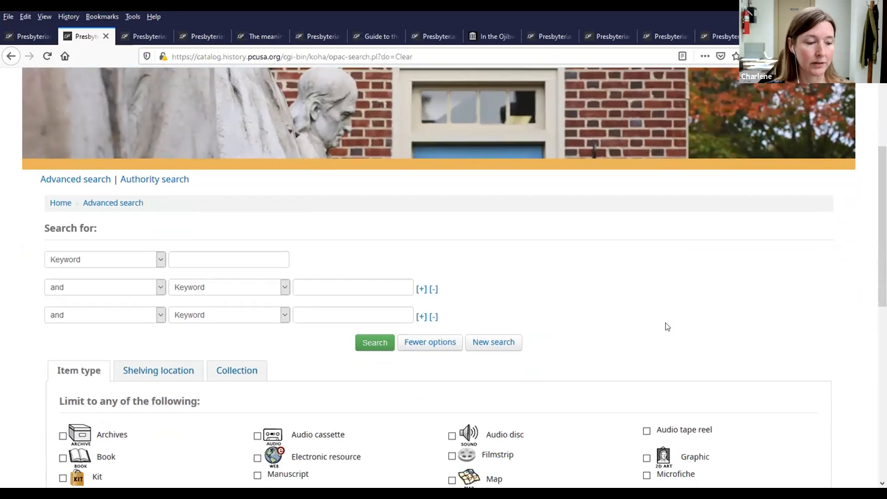
pyautogui.moveTo(163, 228)
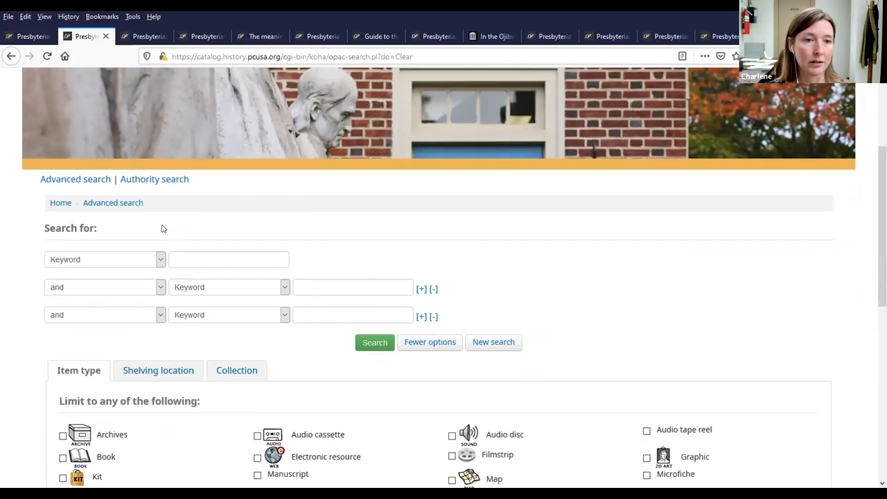
pyautogui.scroll(-3)
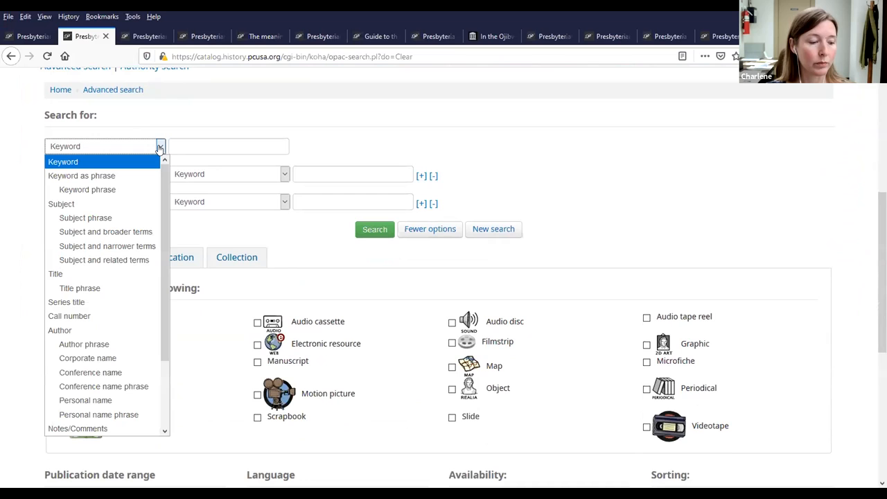
pyautogui.moveTo(122, 163)
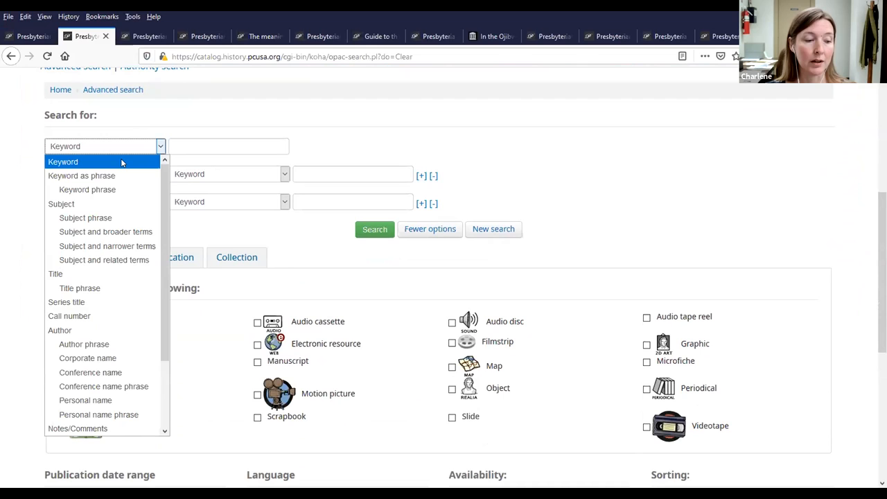
# Set the search rows' field dropdowns, choosing Publisher for the second row.
pyautogui.click(61, 203)
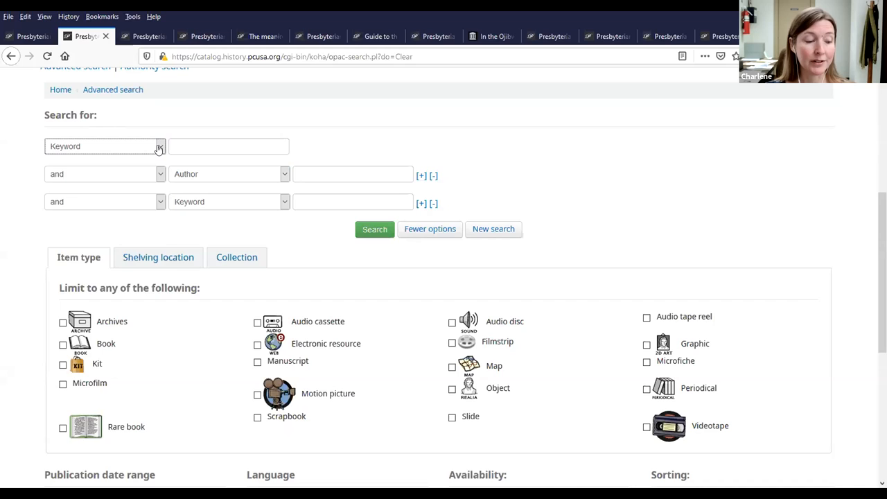
pyautogui.click(284, 174)
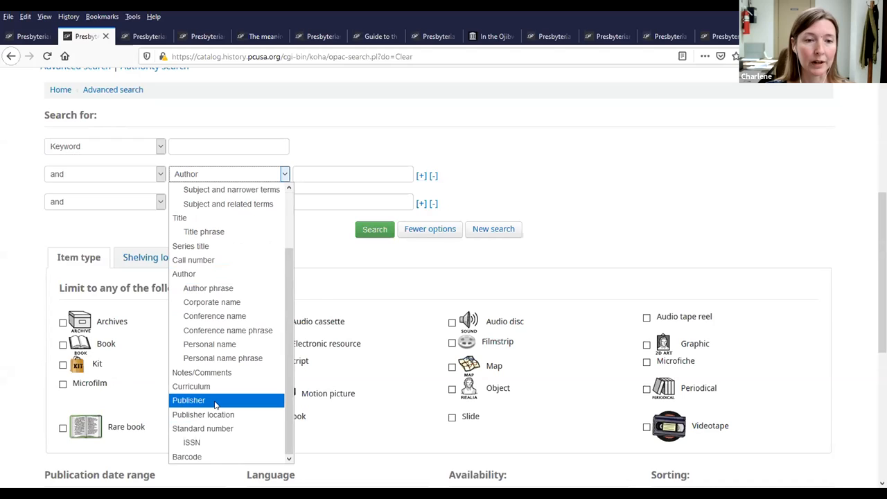
pyautogui.moveTo(233, 405)
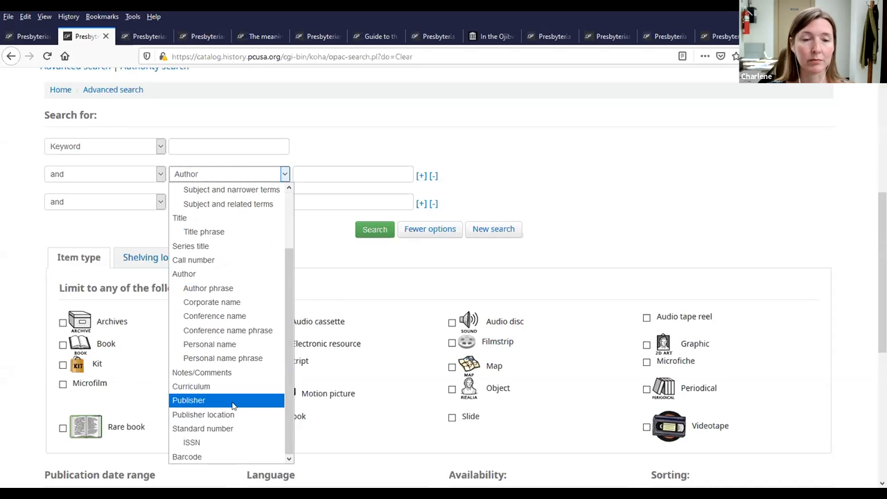
pyautogui.click(188, 399)
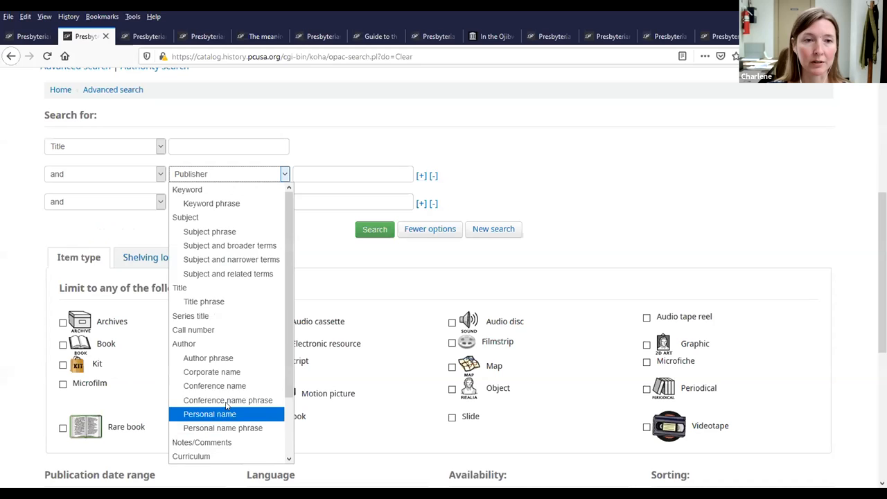
pyautogui.click(104, 146)
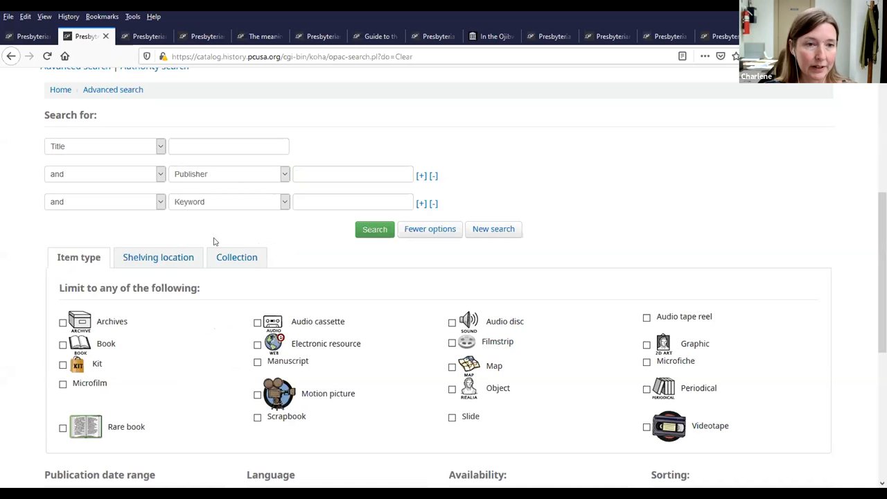
pyautogui.scroll(-3)
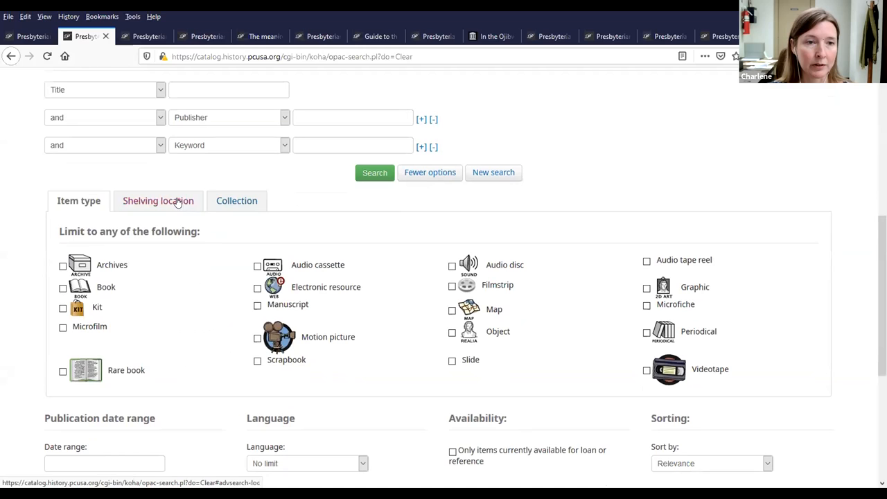
pyautogui.scroll(-3)
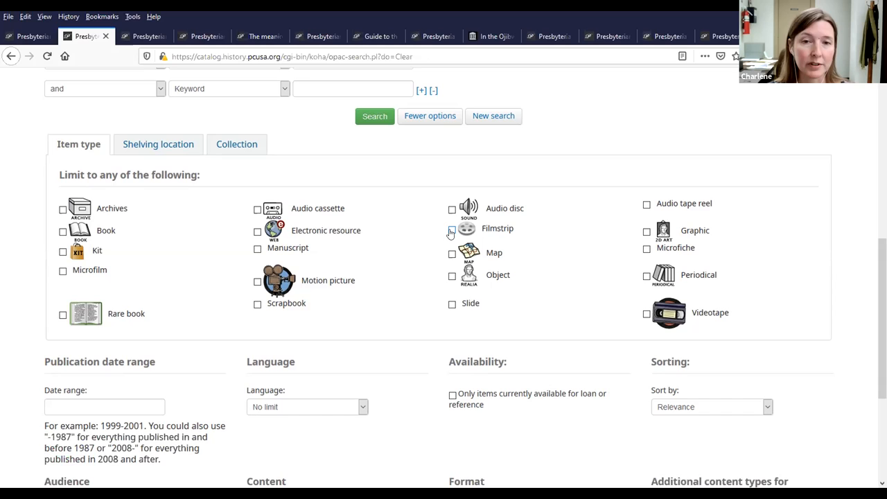
pyautogui.click(452, 229)
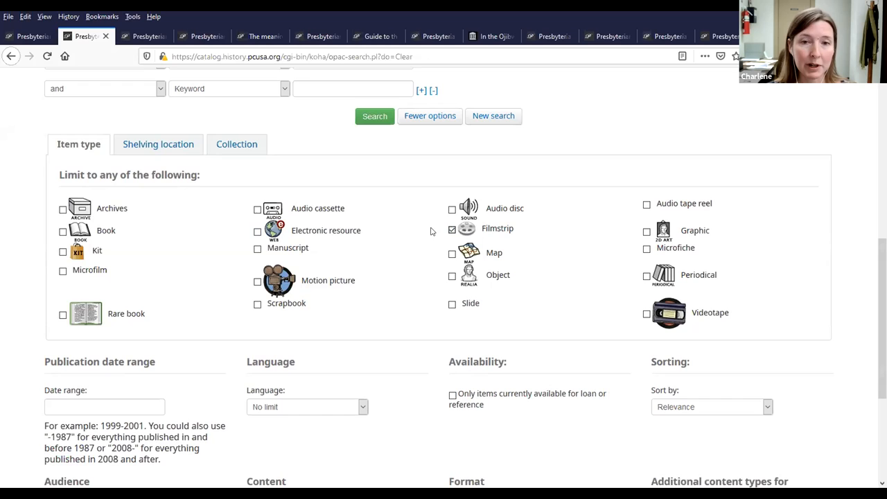
pyautogui.click(451, 229)
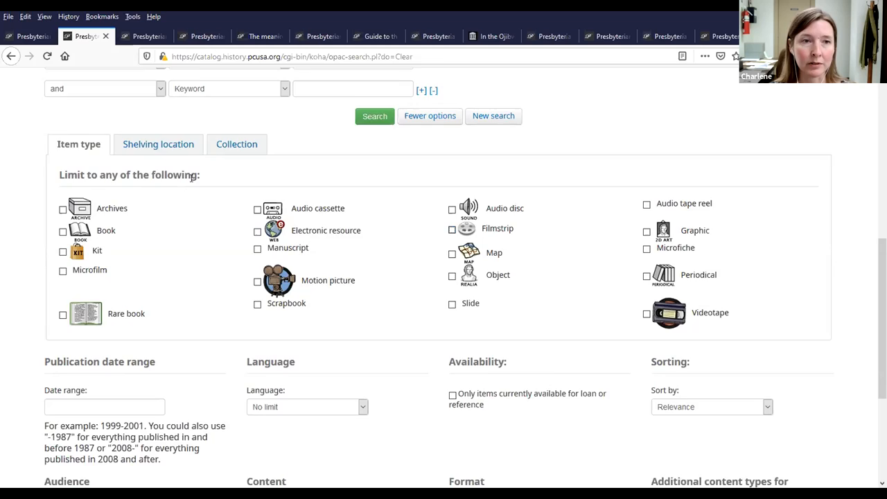
pyautogui.scroll(3)
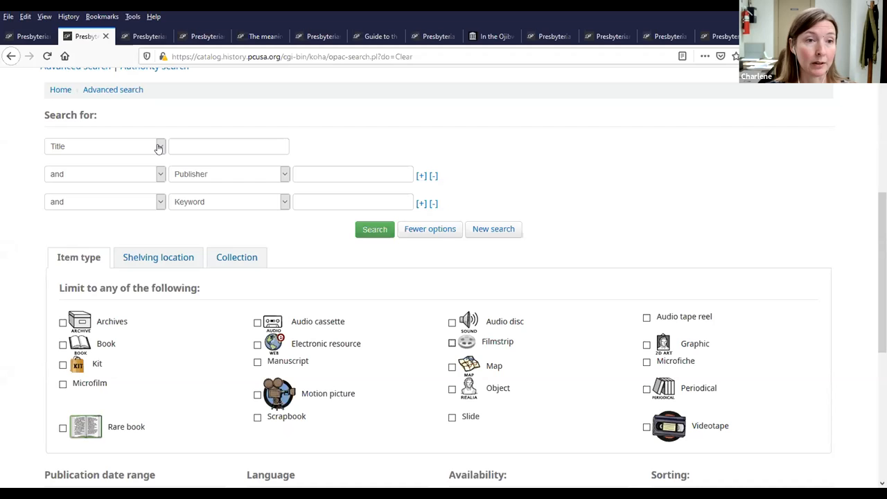
# Set the first row to Subject phrase and enter 'civil rights'.
pyautogui.click(159, 147)
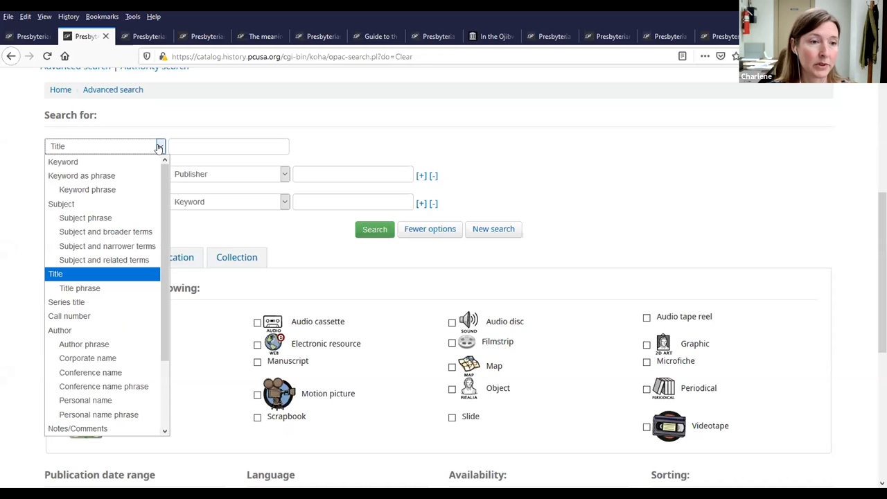
pyautogui.click(86, 217)
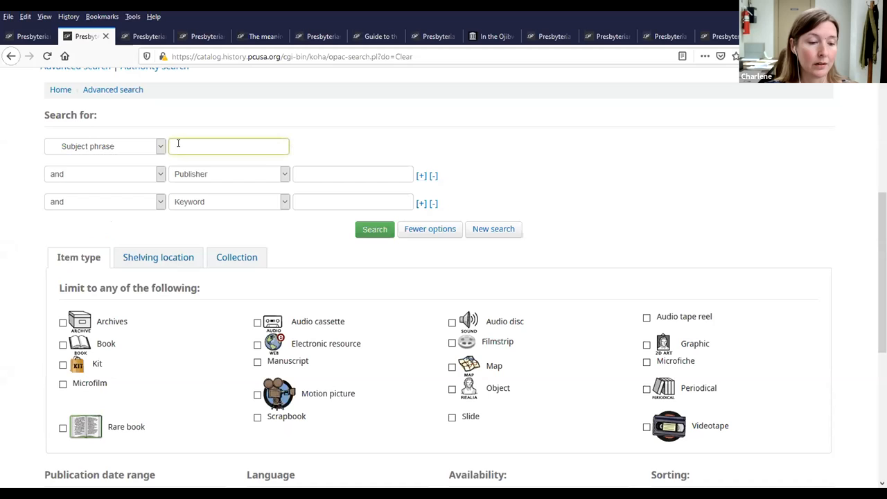
pyautogui.write('civil rights')
pyautogui.click(352, 173)
pyautogui.write('birmingham')
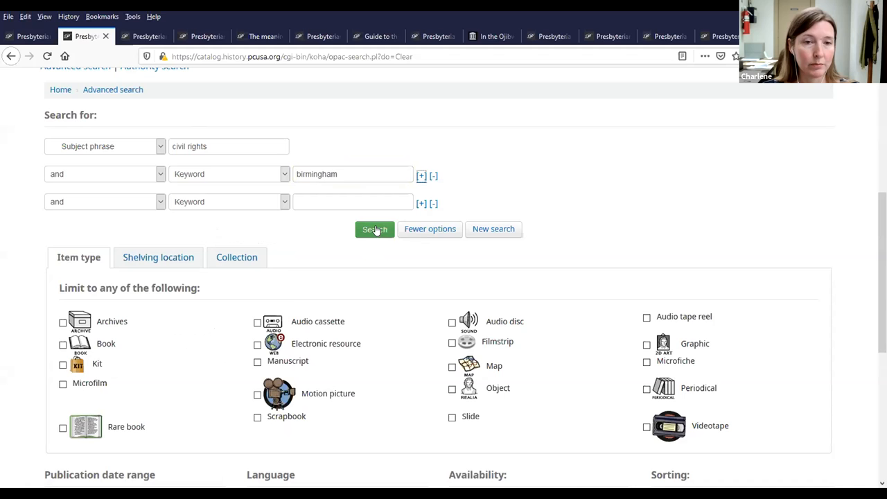
# Run the civil rights / birmingham search and look through its two results.
pyautogui.click(374, 229)
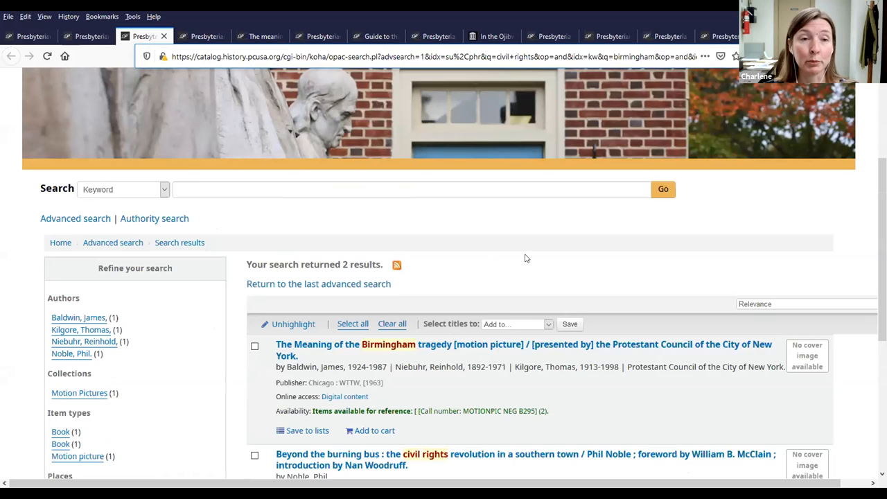
pyautogui.scroll(-3)
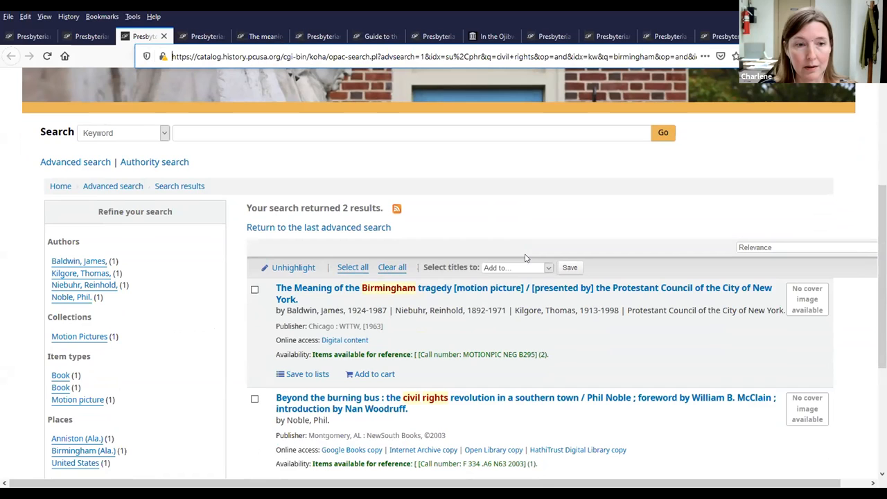
pyautogui.scroll(3)
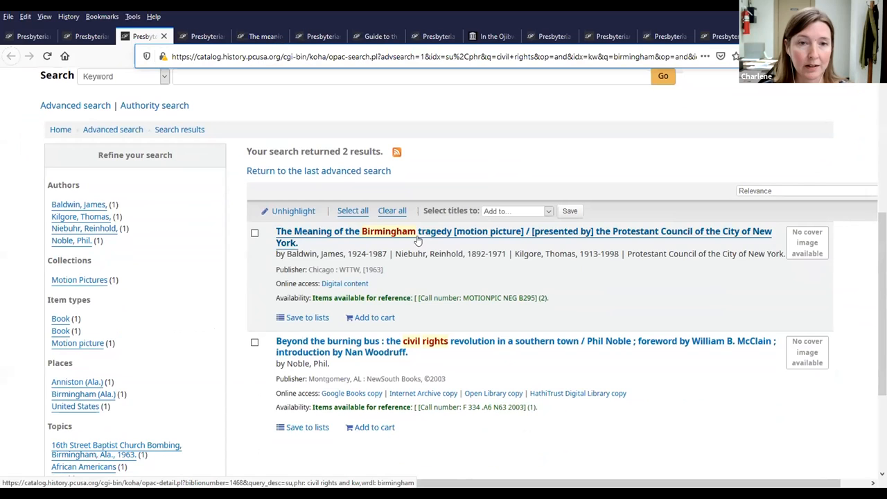
# View The Meaning of the Birmingham tragedy record, then move to the Jack Haberer Papers guide.
pyautogui.click(415, 230)
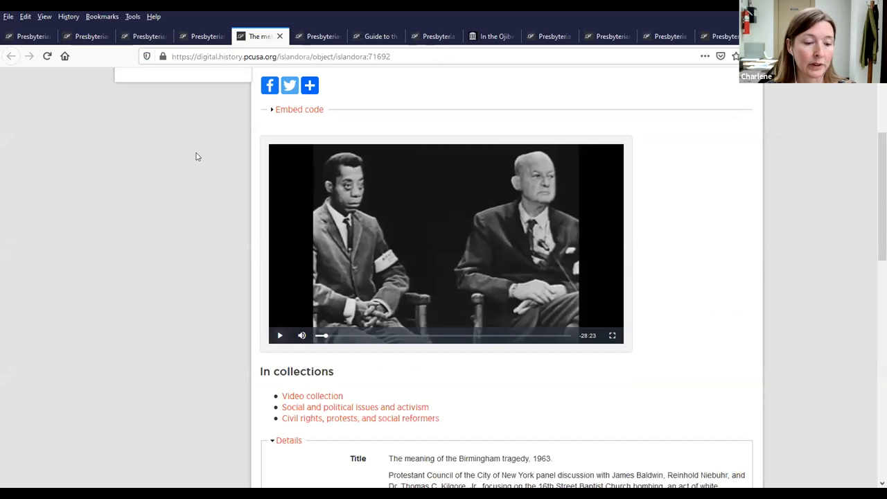
pyautogui.scroll(3)
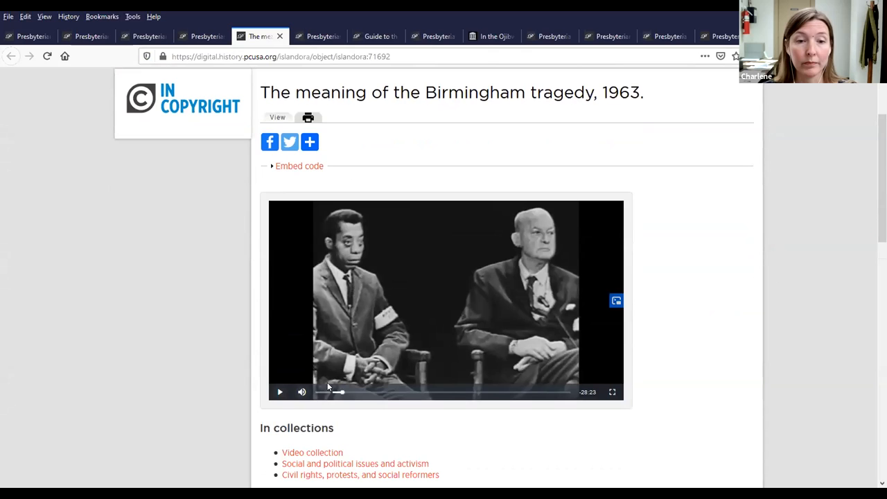
pyautogui.scroll(3)
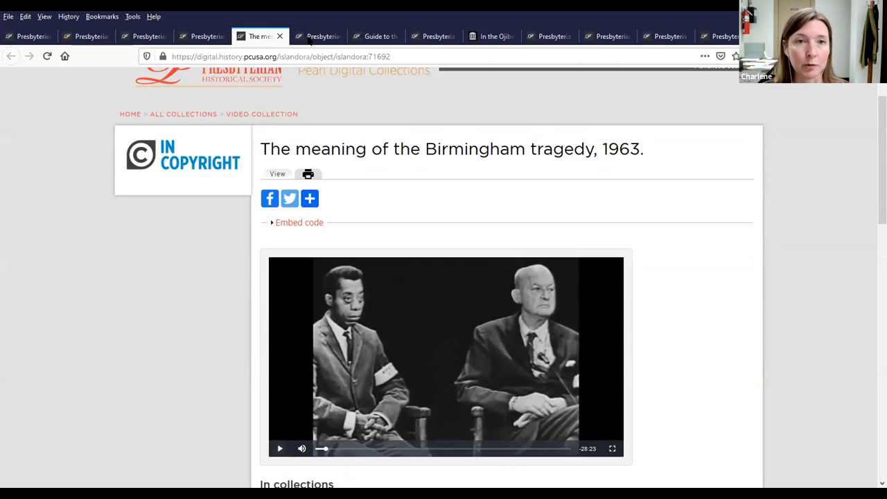
pyautogui.click(318, 36)
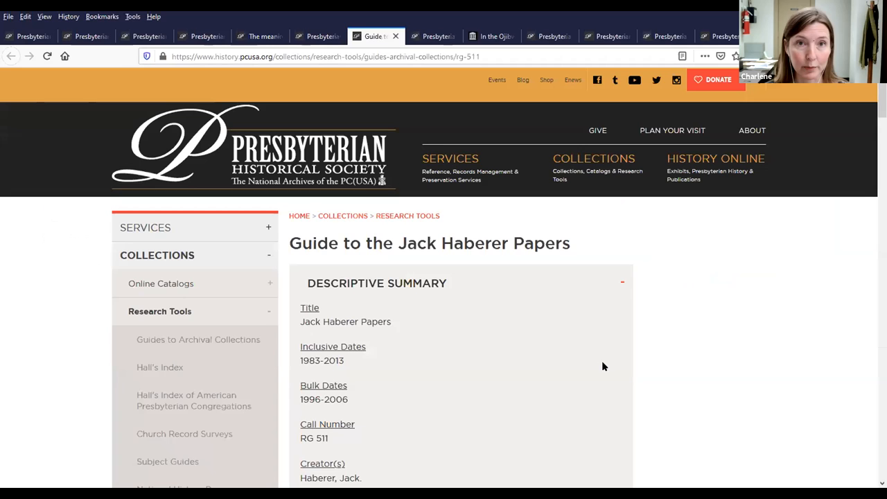
# Review the guide's Collection Inventory with Digital links, then go to the In the Ojibway country record.
pyautogui.scroll(-3)
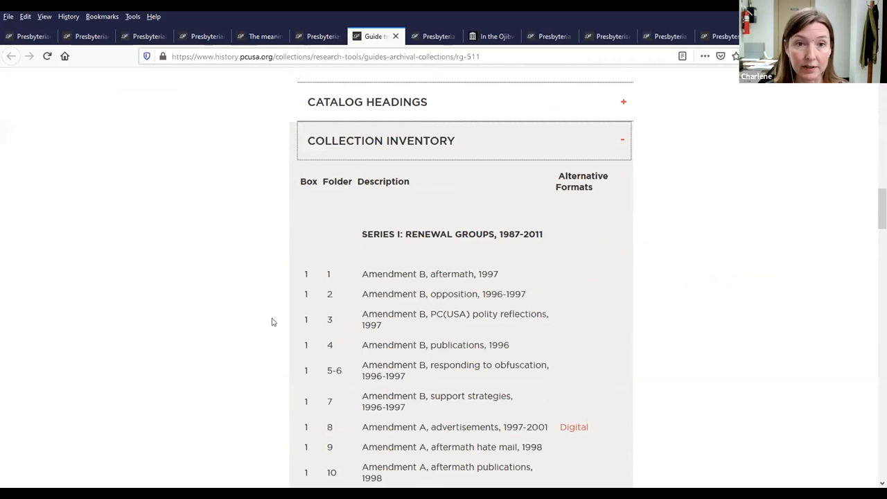
pyautogui.scroll(-3)
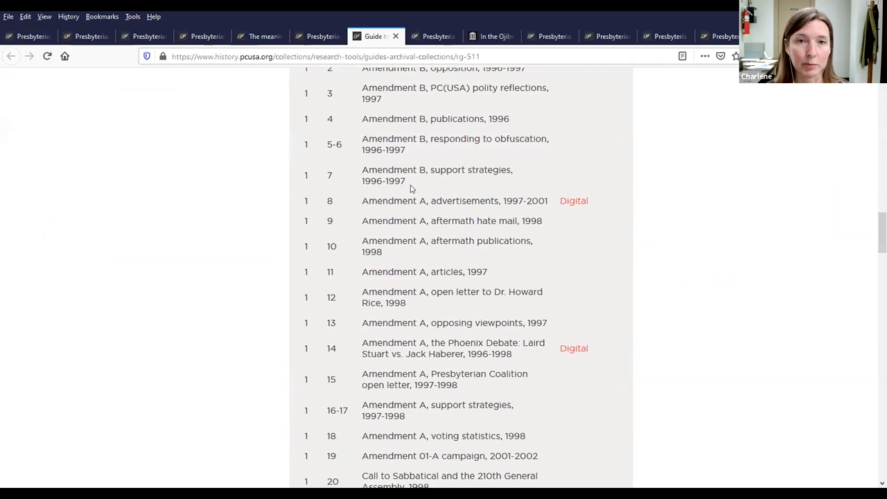
pyautogui.click(432, 36)
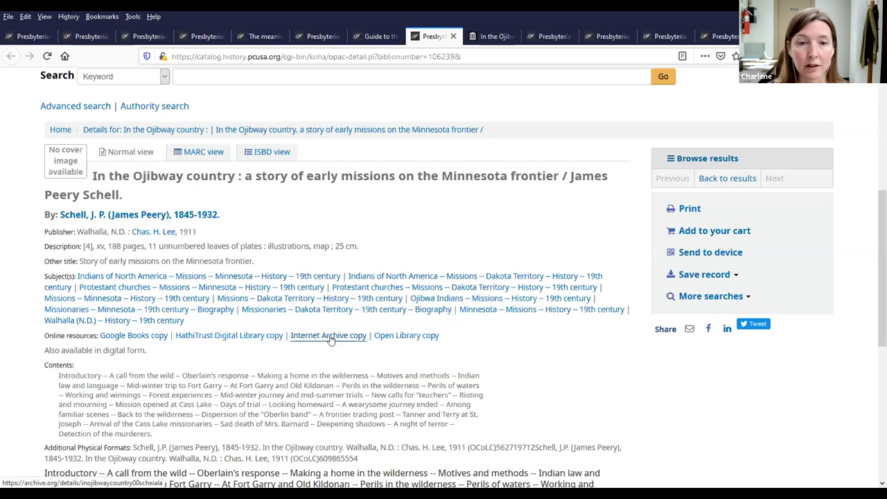
# View the Internet Archive copy of In the Ojibway country, paging to the map and Foreword.
pyautogui.click(327, 334)
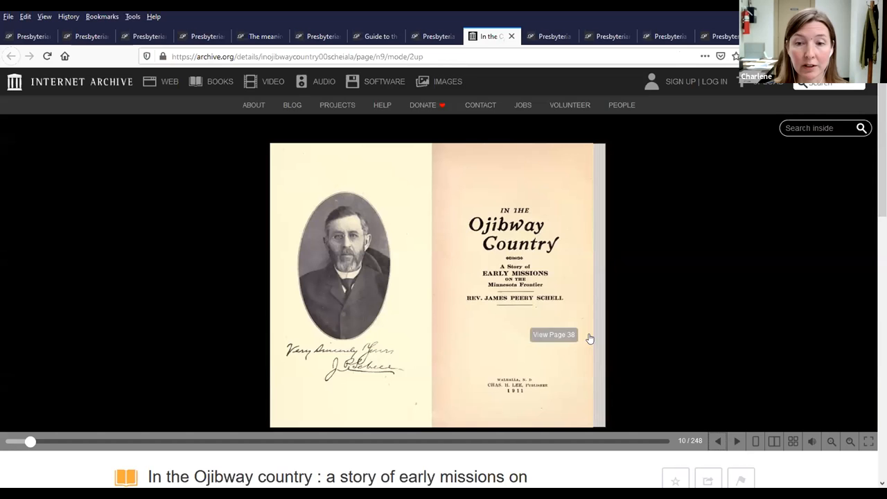
pyautogui.click(736, 441)
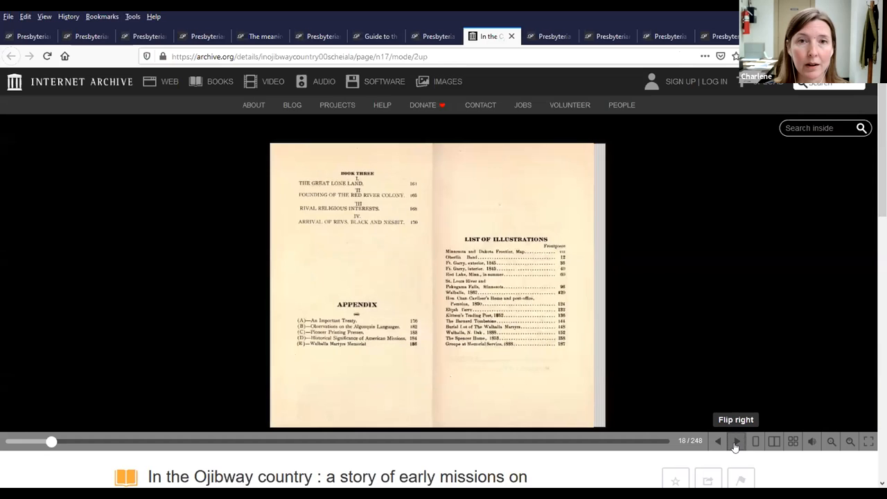
pyautogui.click(734, 441)
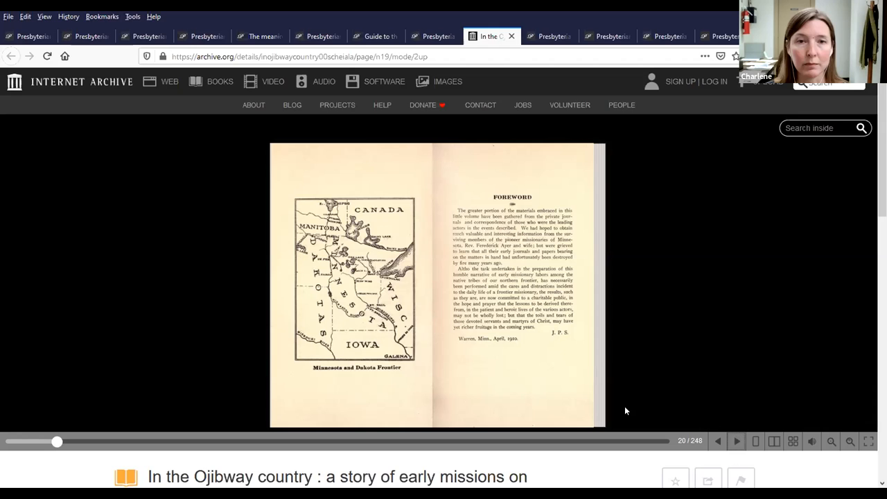
pyautogui.moveTo(640, 410)
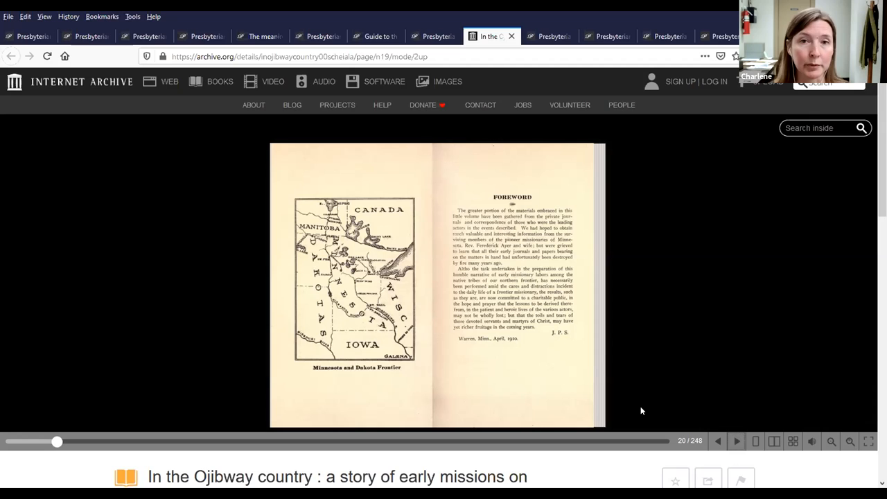
pyautogui.moveTo(549, 36)
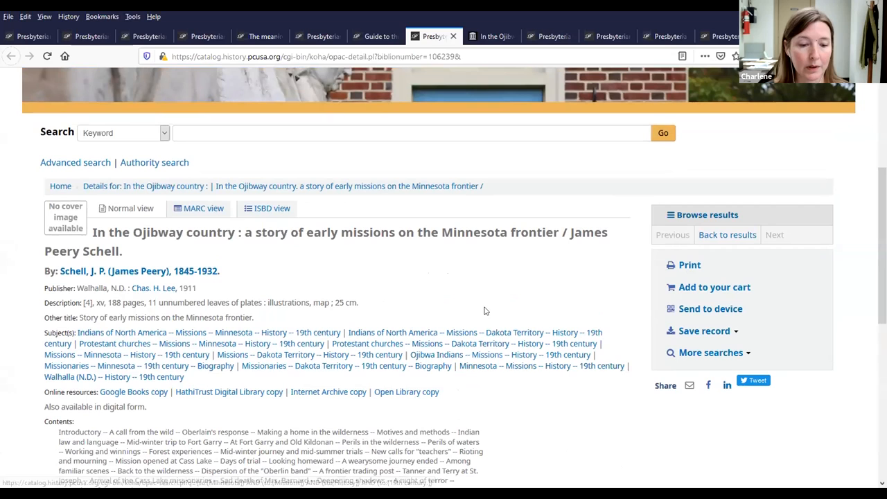
pyautogui.moveTo(511, 310)
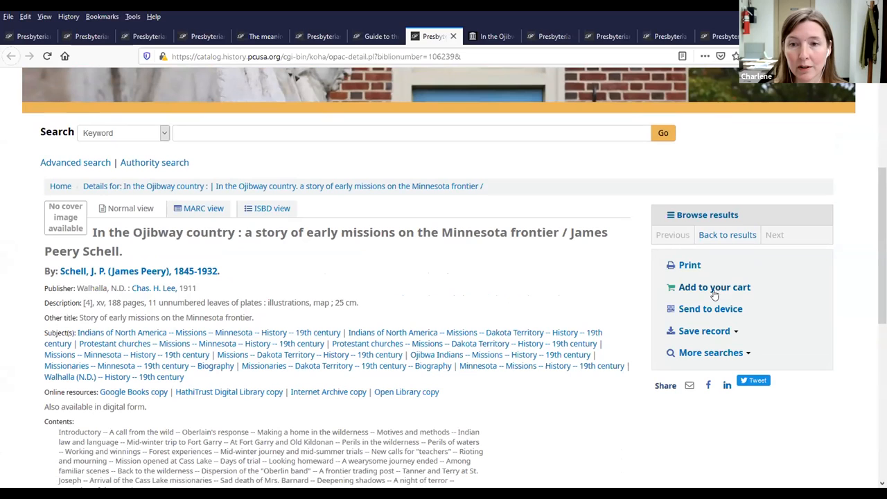
pyautogui.scroll(3)
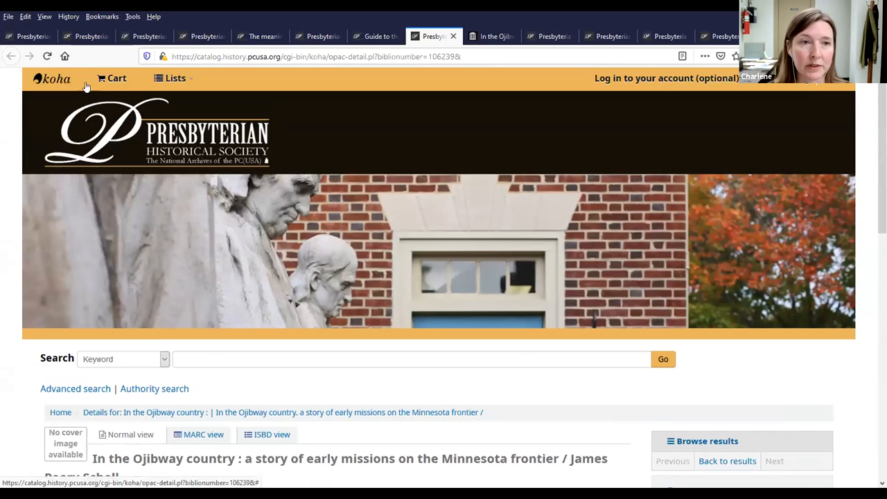
pyautogui.moveTo(110, 78)
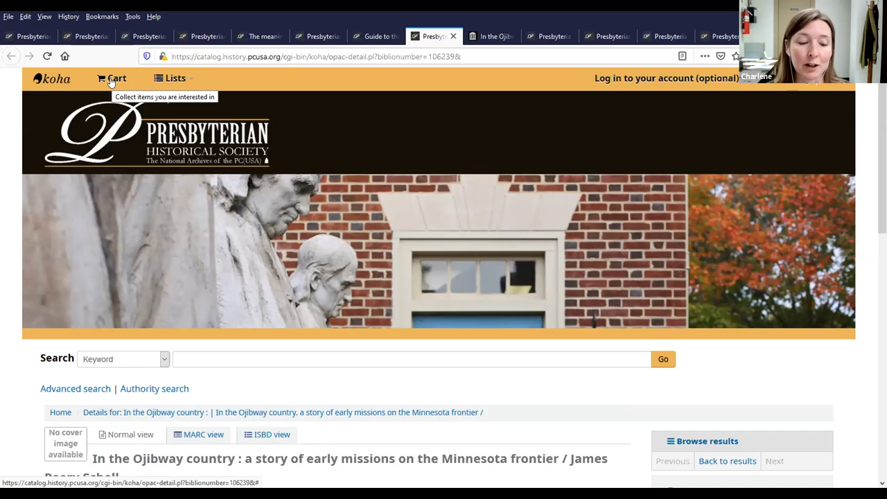
pyautogui.moveTo(374, 238)
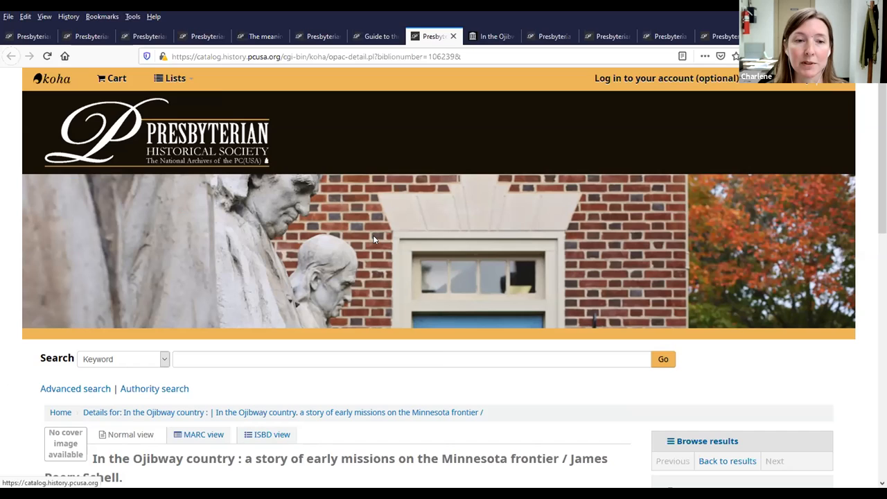
pyautogui.moveTo(455, 371)
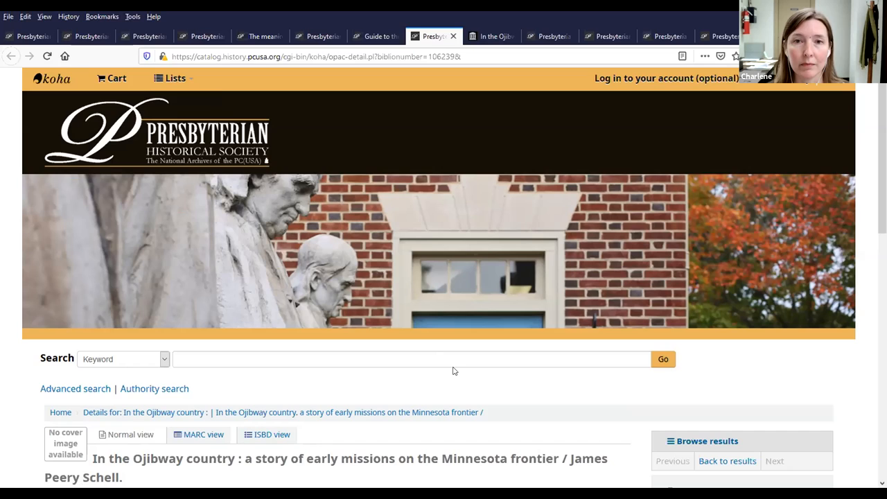
pyautogui.moveTo(462, 399)
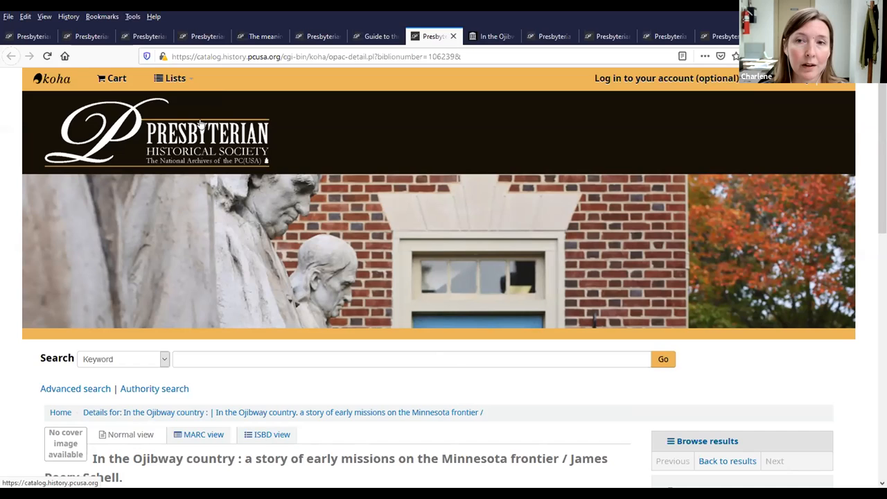
pyautogui.moveTo(282, 116)
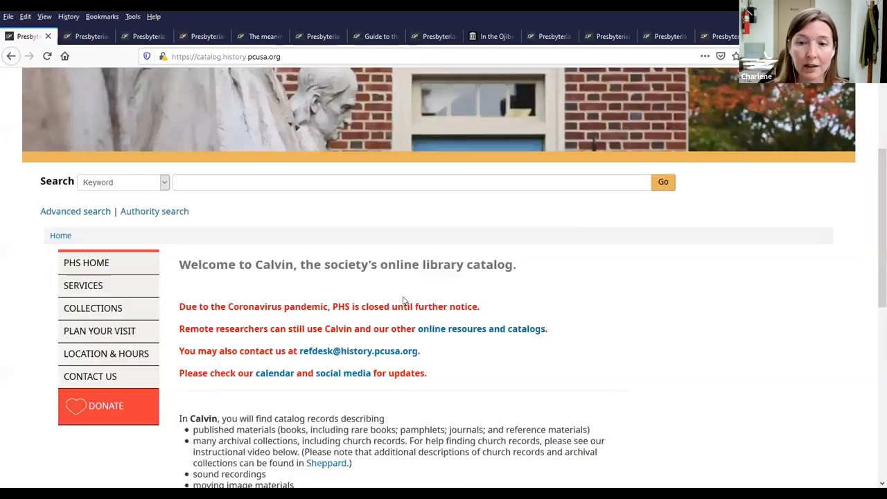
pyautogui.scroll(3)
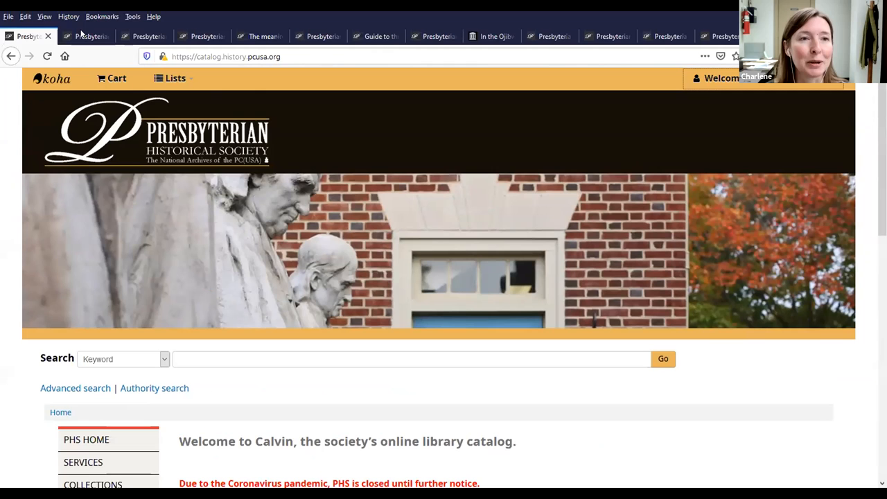
pyautogui.click(317, 36)
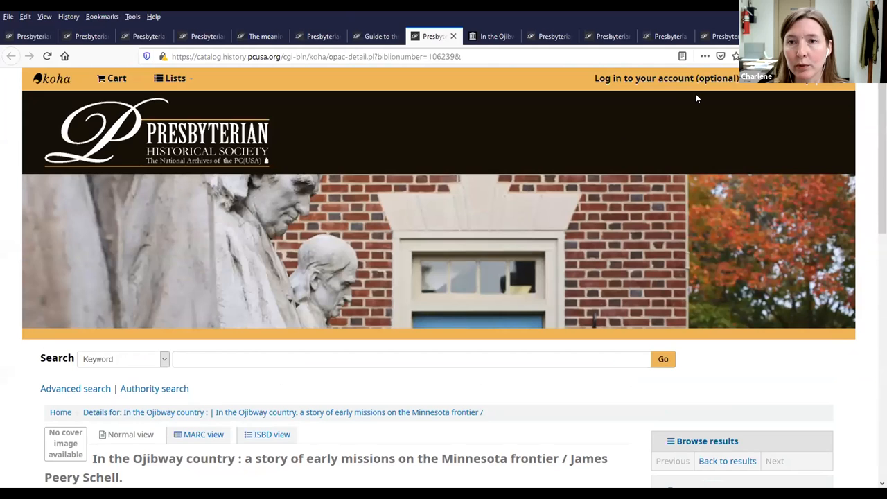
pyautogui.click(665, 78)
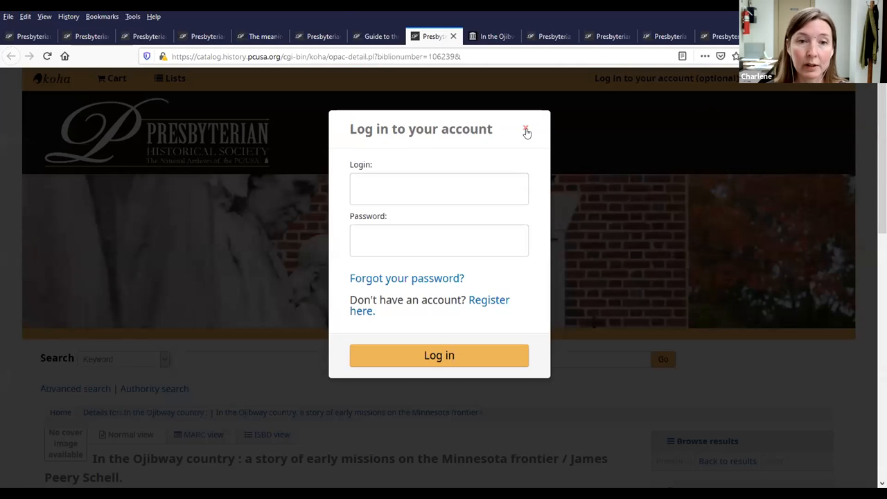
pyautogui.click(526, 130)
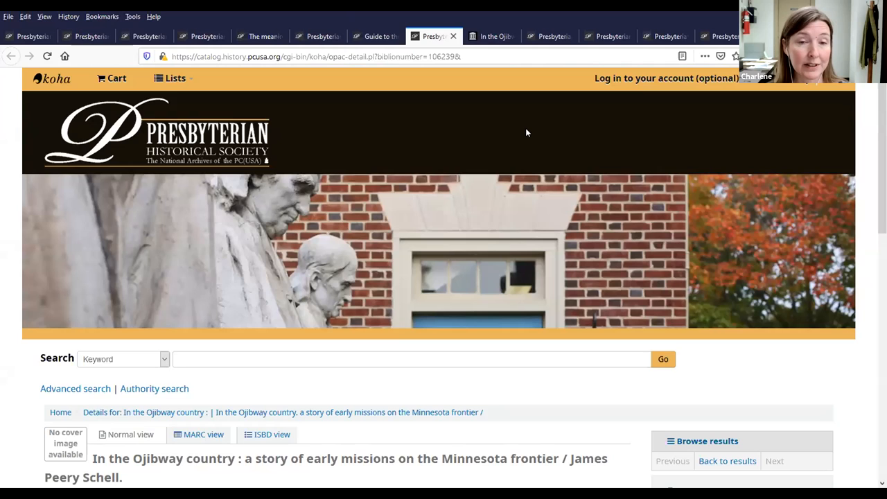
pyautogui.moveTo(552, 291)
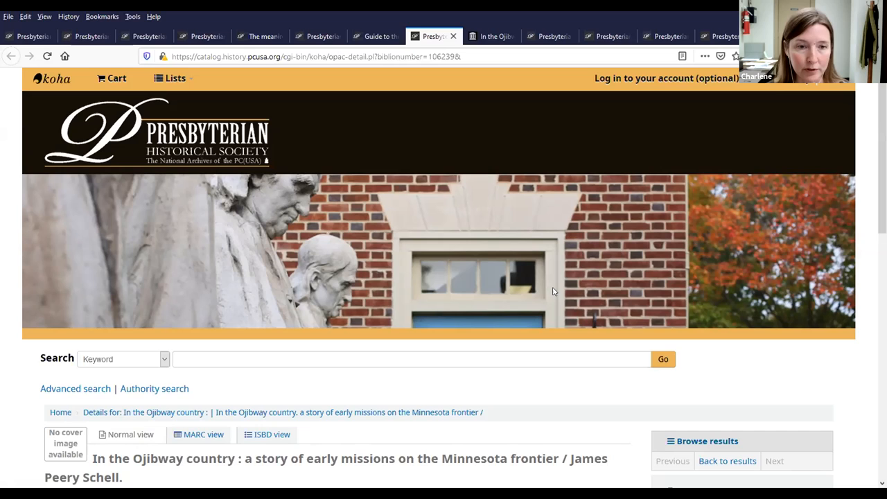
pyautogui.moveTo(507, 266)
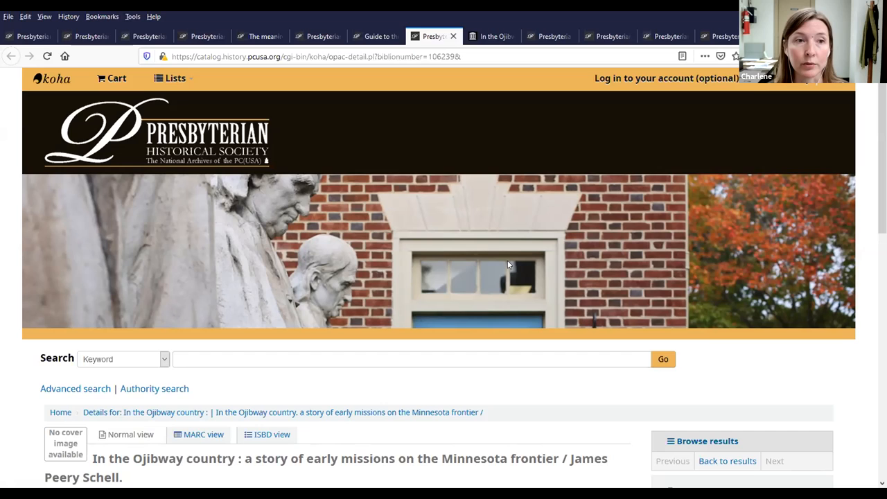
# Switch between the open catalog tabs, from the Lists page to the temperance sermo* results.
pyautogui.click(607, 36)
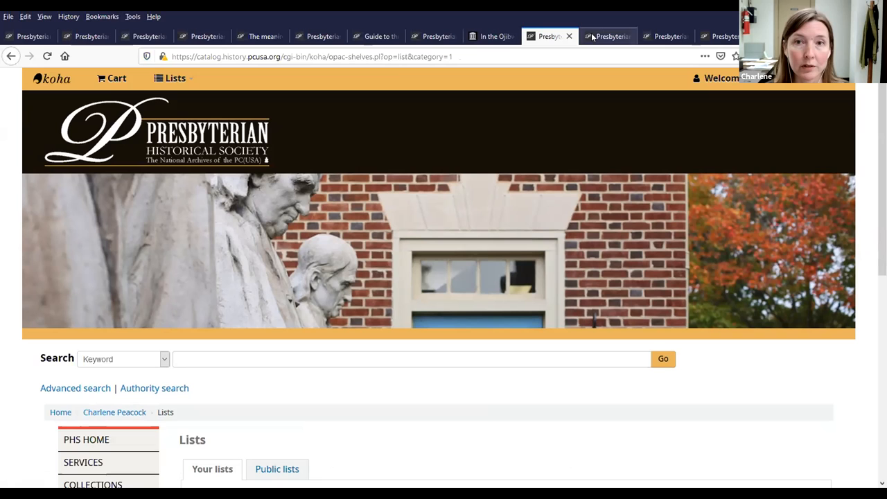
pyautogui.click(606, 36)
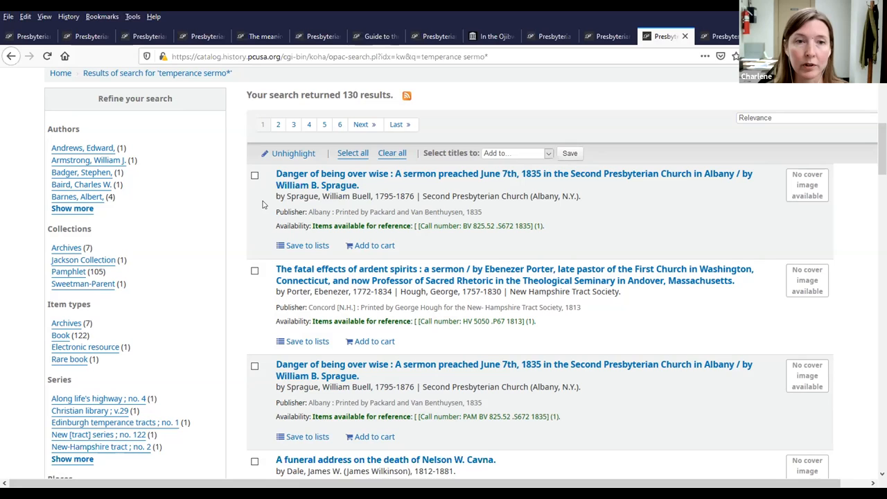
pyautogui.moveTo(323, 186)
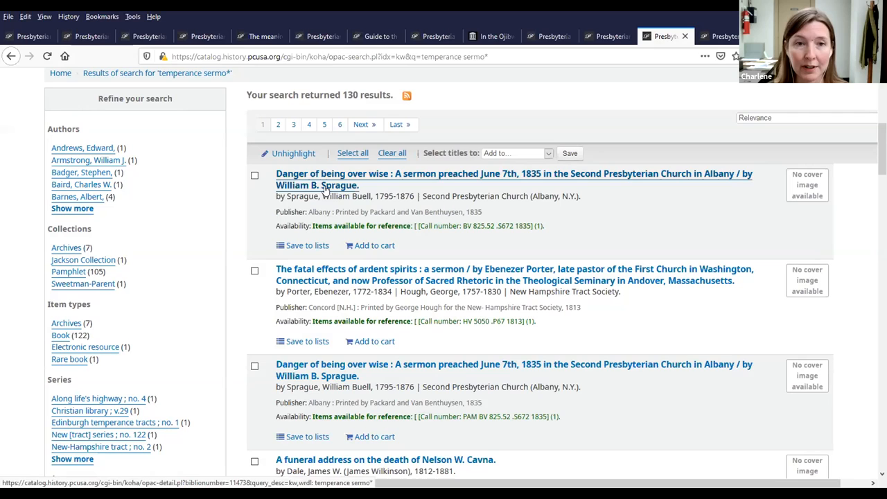
# Add Danger of being over wise to the cart and check the Dr. Sprague's reply and Six sermons records.
pyautogui.click(374, 245)
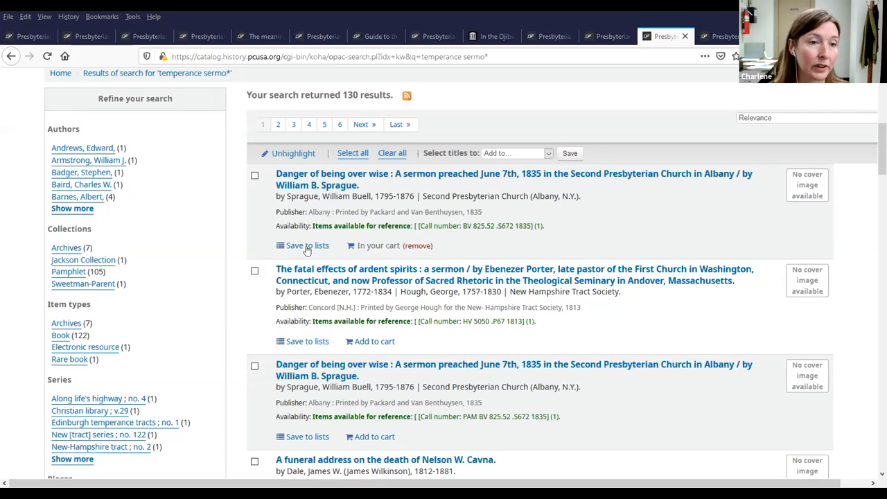
pyautogui.scroll(-3)
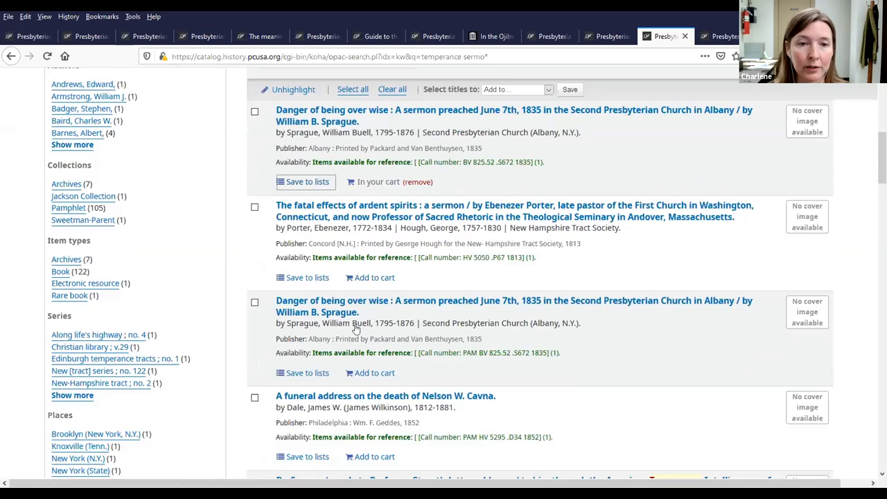
pyautogui.scroll(-3)
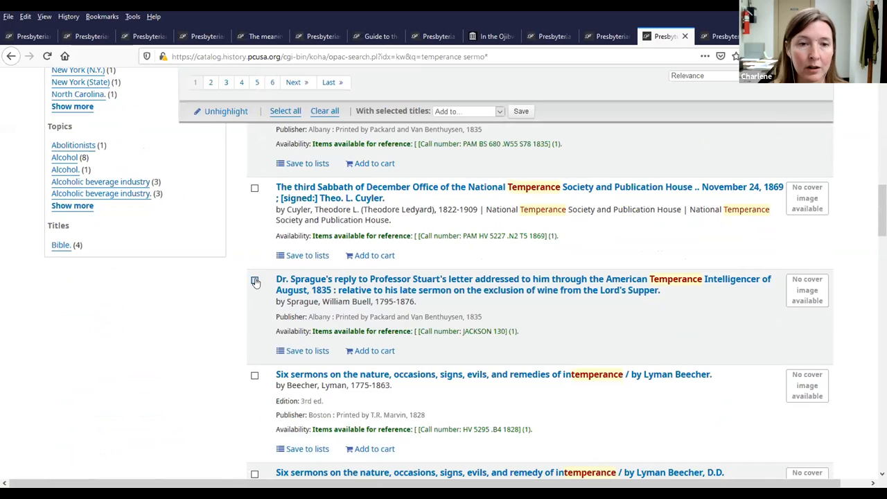
pyautogui.click(255, 280)
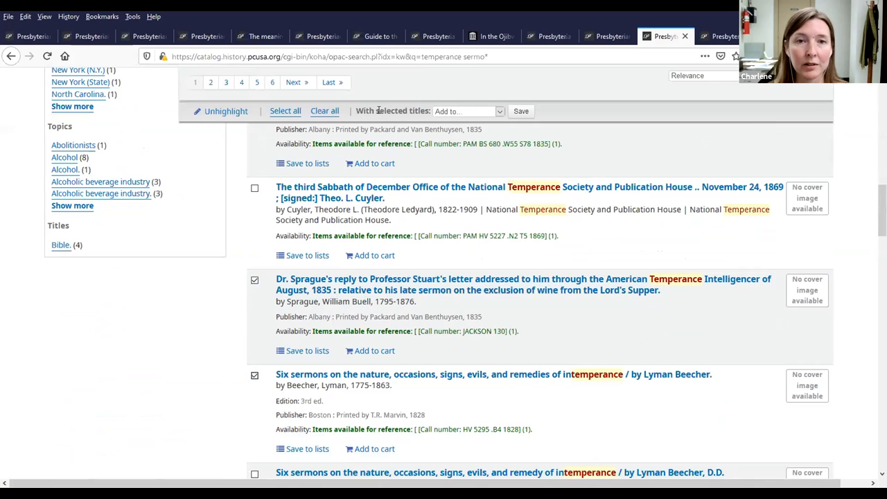
pyautogui.click(464, 111)
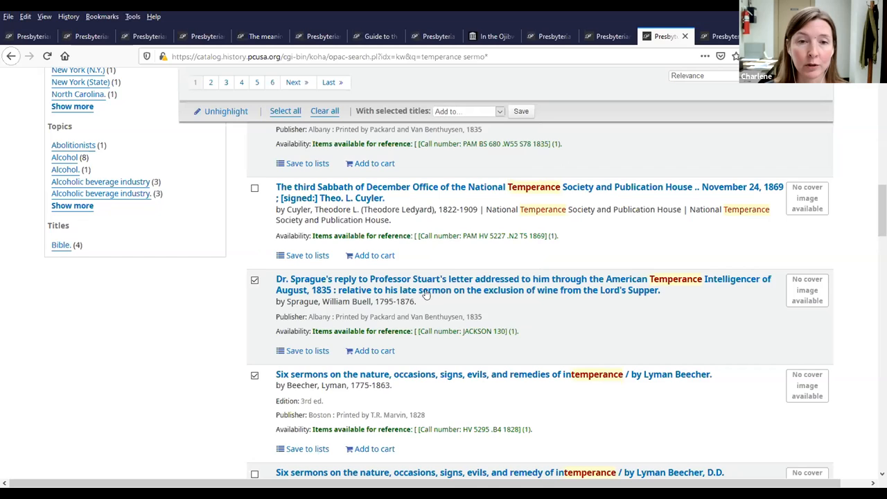
pyautogui.moveTo(414, 259)
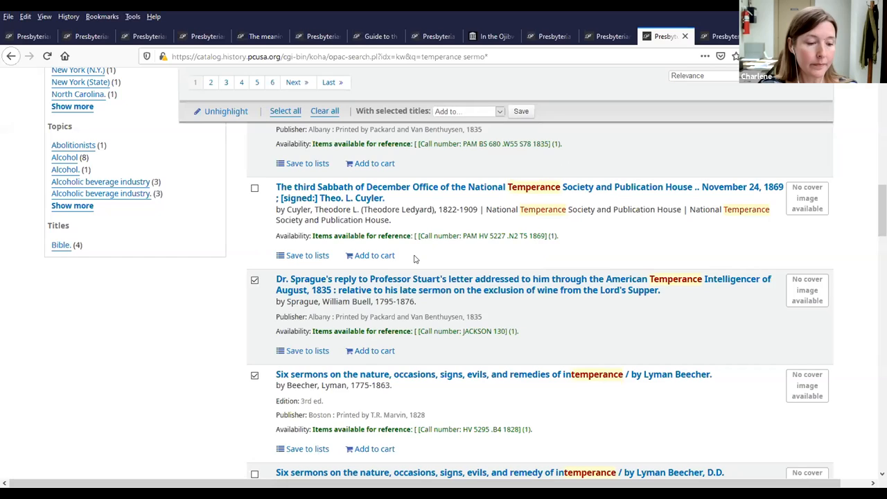
pyautogui.scroll(3)
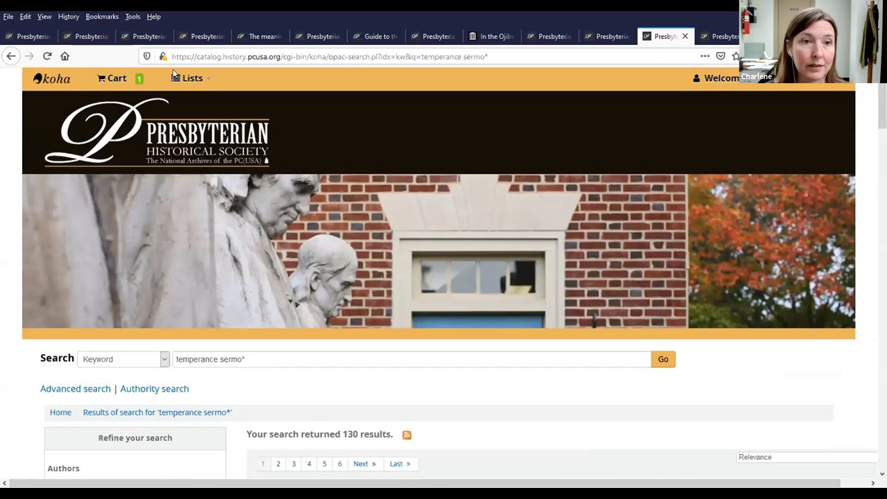
# Show Your lists from the Lists menu: Cedarville, Harmon, Knoxville College books, Steubenville.
pyautogui.click(192, 77)
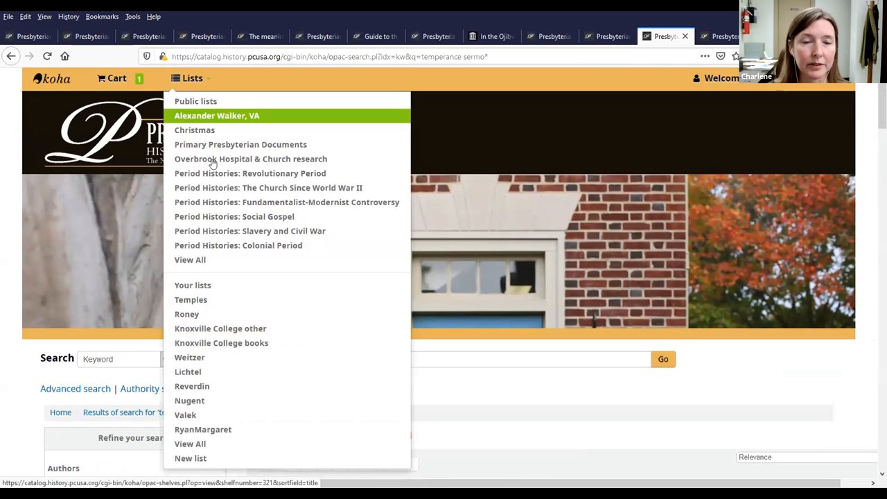
pyautogui.moveTo(201, 290)
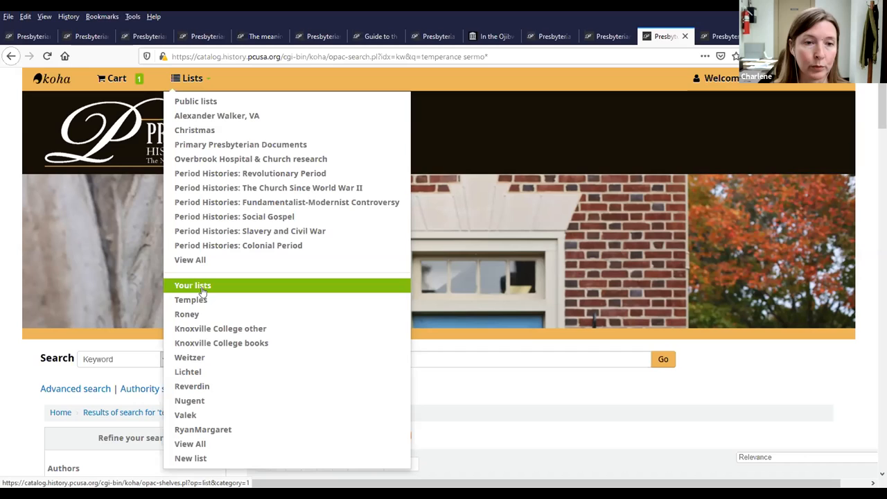
pyautogui.moveTo(225, 329)
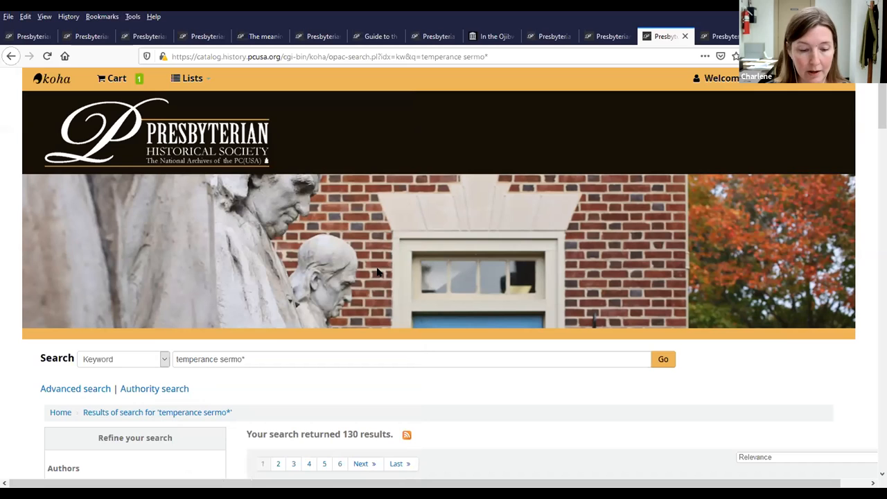
pyautogui.click(191, 78)
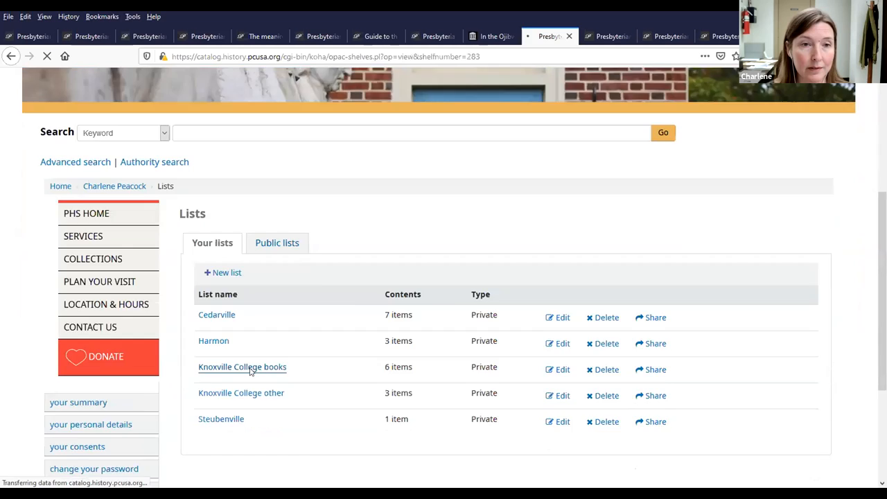
# View the Knoxville College books list and check its Campus plan record.
pyautogui.click(241, 366)
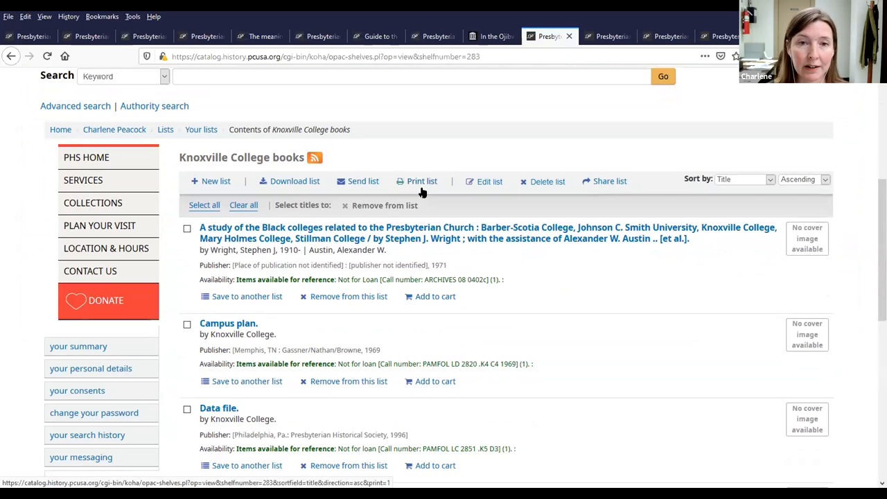
pyautogui.click(204, 205)
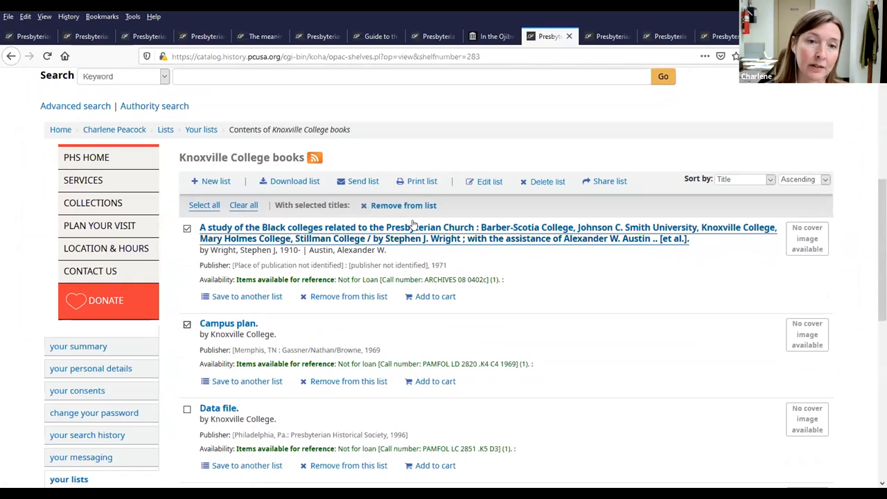
pyautogui.click(187, 227)
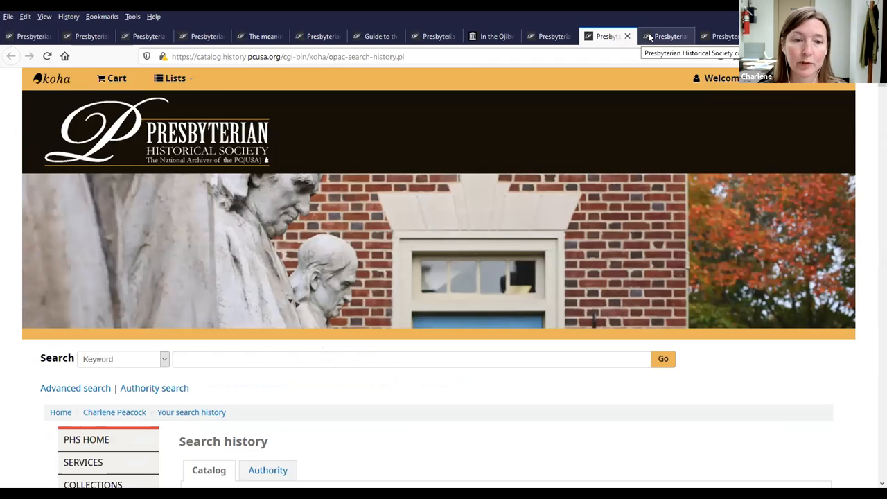
pyautogui.moveTo(534, 197)
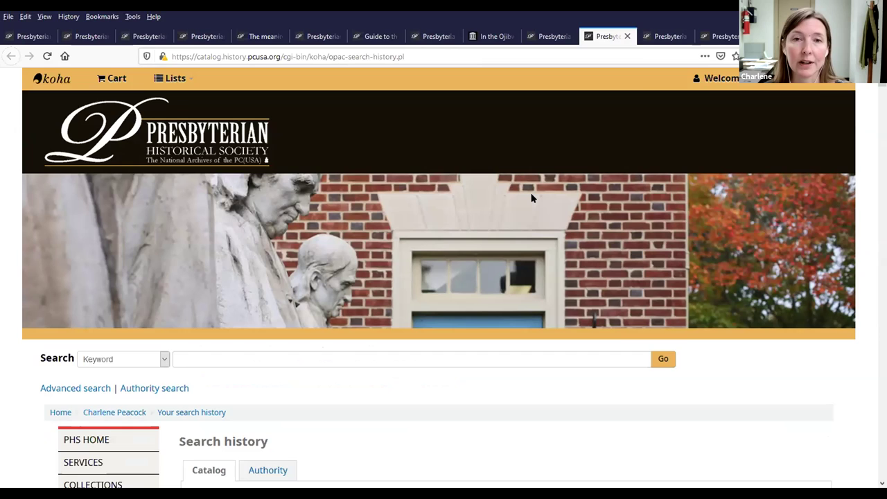
pyautogui.moveTo(650, 148)
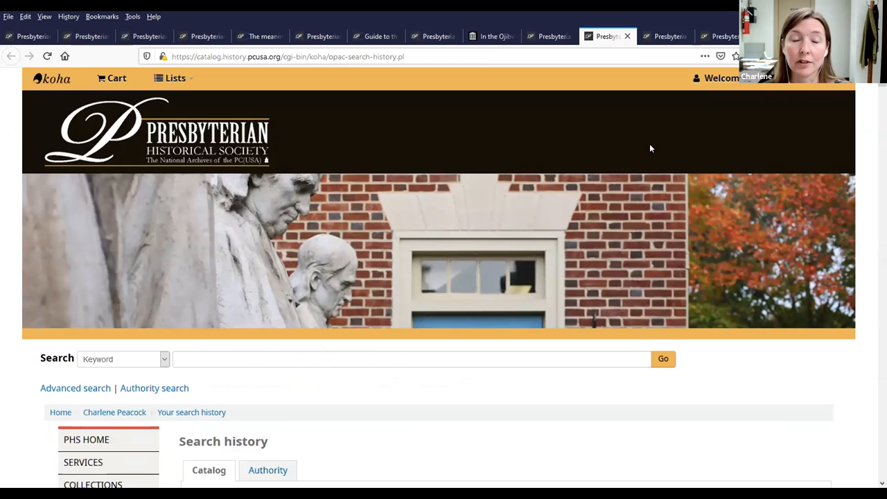
# Review the account's search history and rerun a past temperance search from it.
pyautogui.click(721, 78)
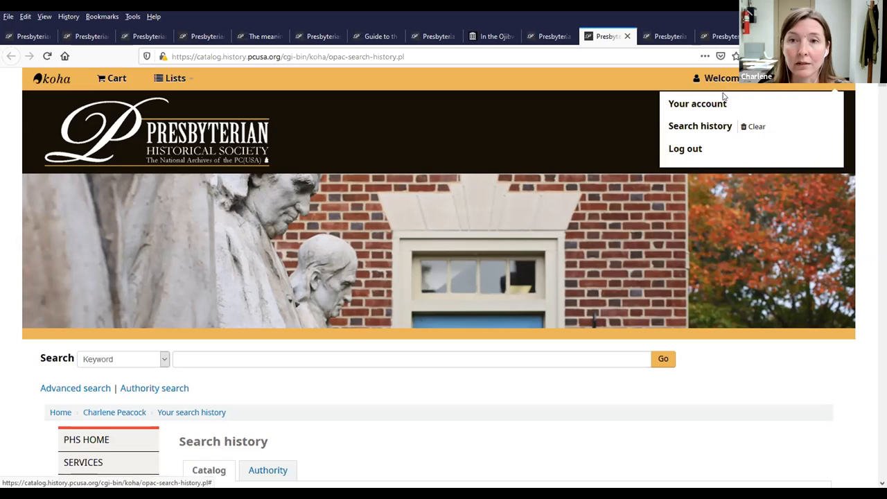
pyautogui.moveTo(699, 125)
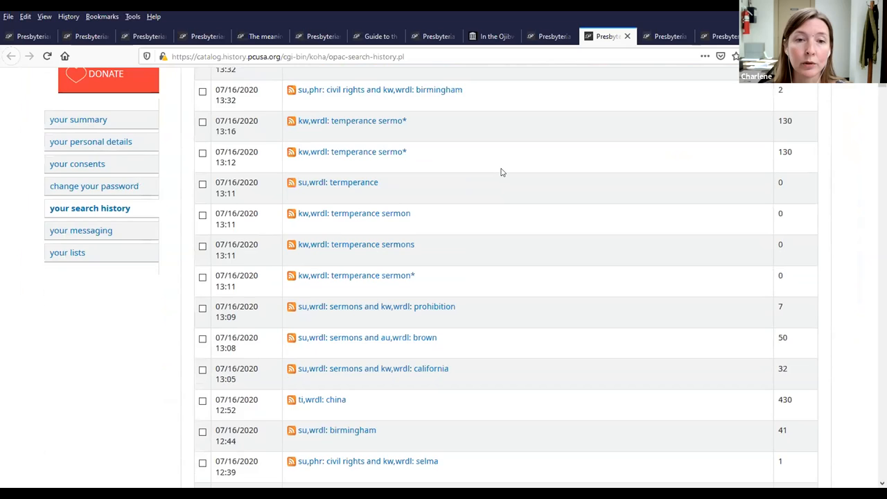
pyautogui.scroll(-3)
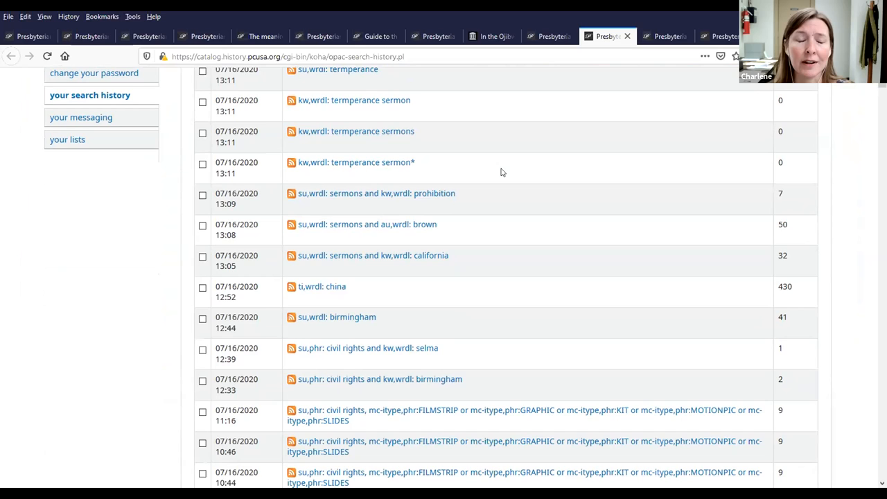
pyautogui.scroll(-3)
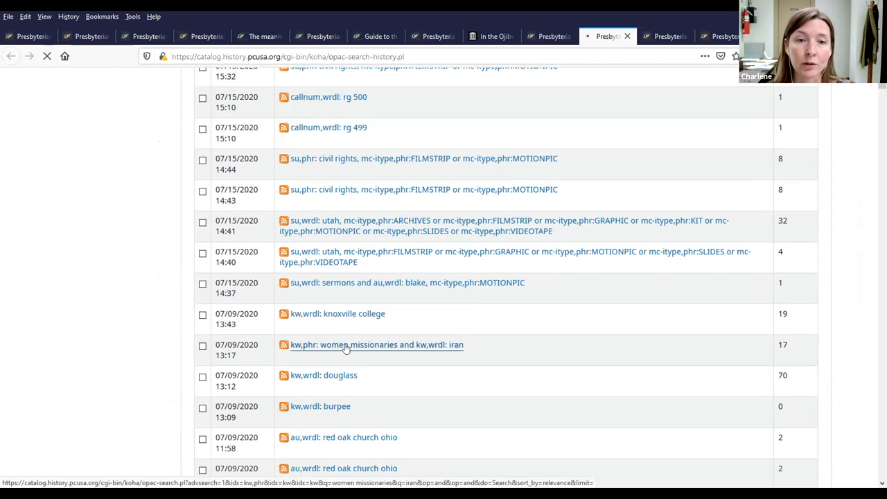
pyautogui.click(377, 343)
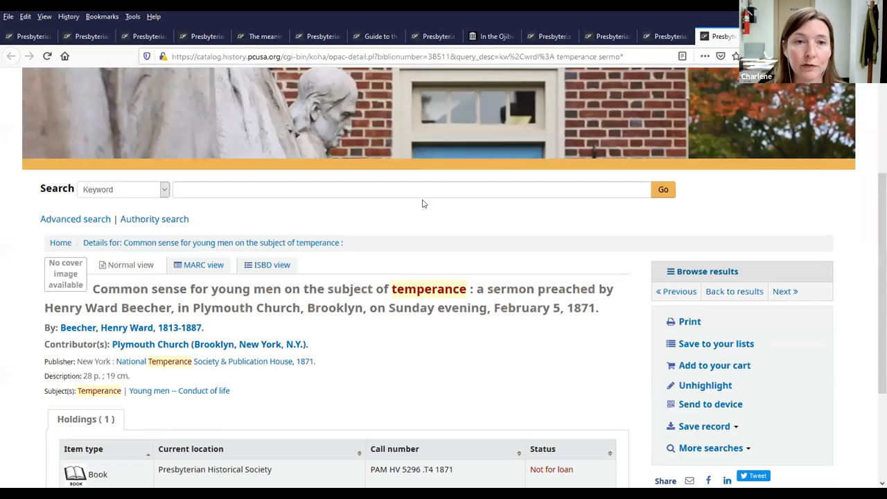
# Add the Beecher temperance sermon record to the cart from its full record view.
pyautogui.scroll(-3)
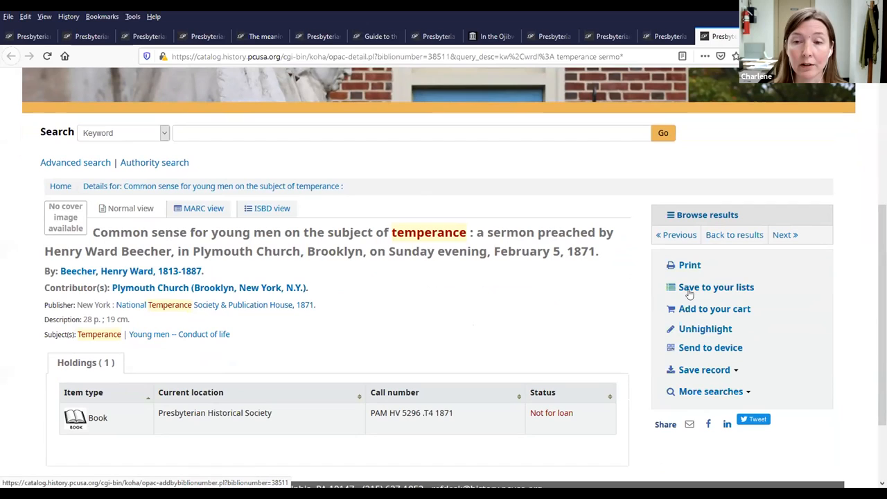
pyautogui.moveTo(693, 284)
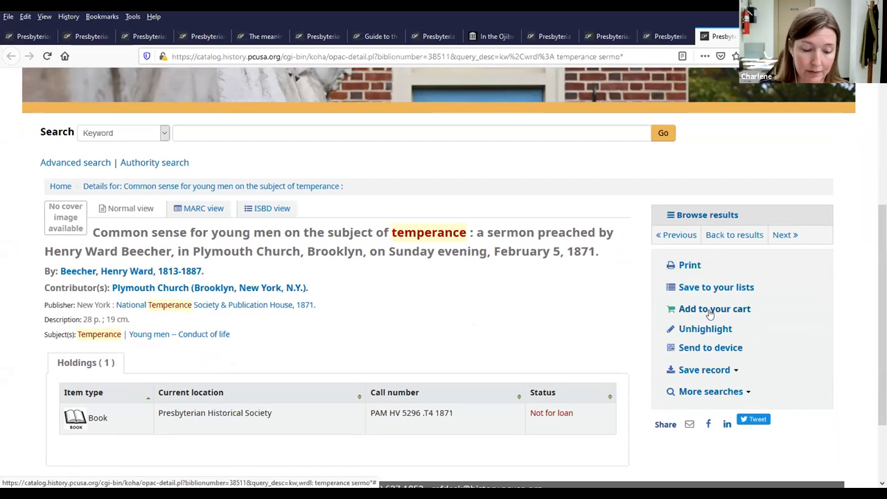
pyautogui.click(709, 390)
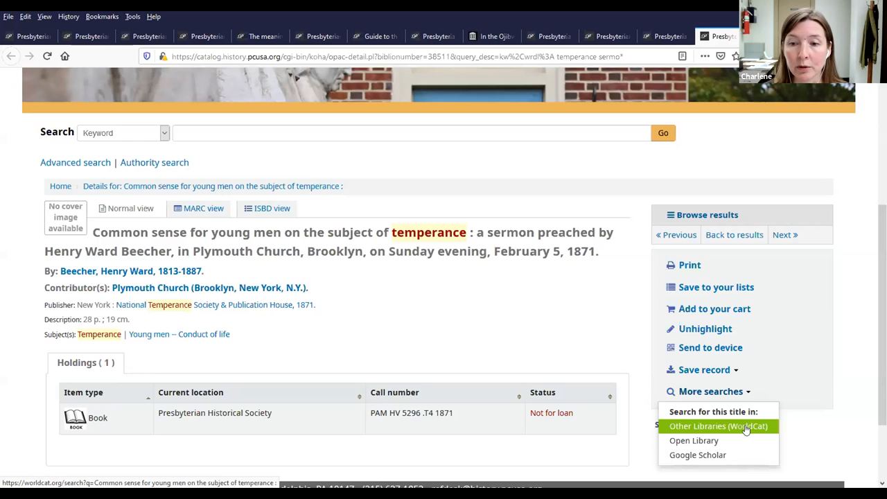
pyautogui.moveTo(759, 430)
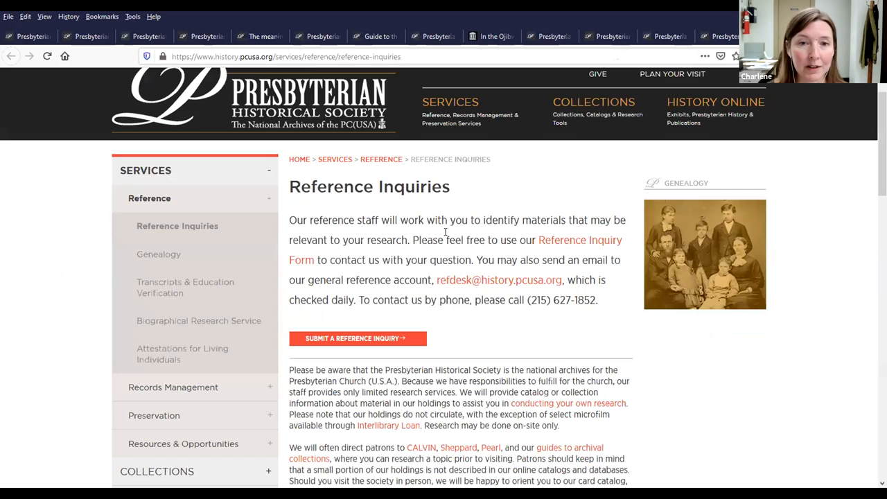
# Scroll down the PHS Reference Inquiries page to the inquiry form link and contact details.
pyautogui.scroll(-3)
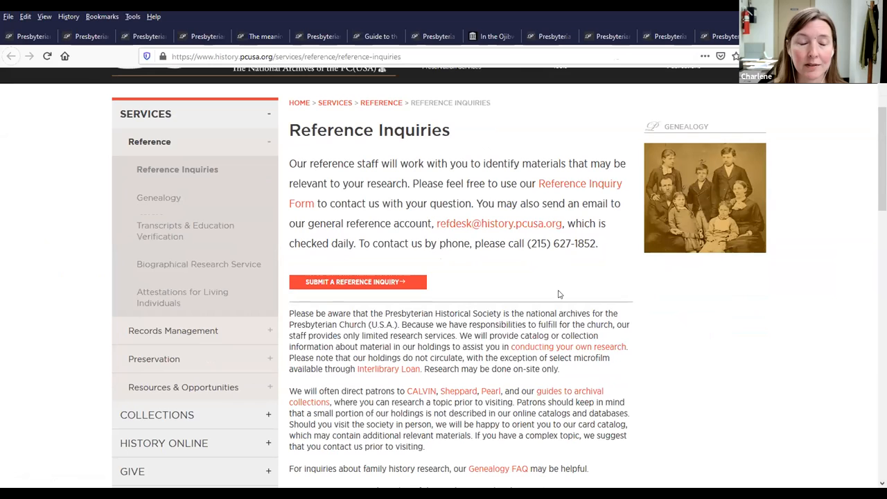
pyautogui.moveTo(454, 302)
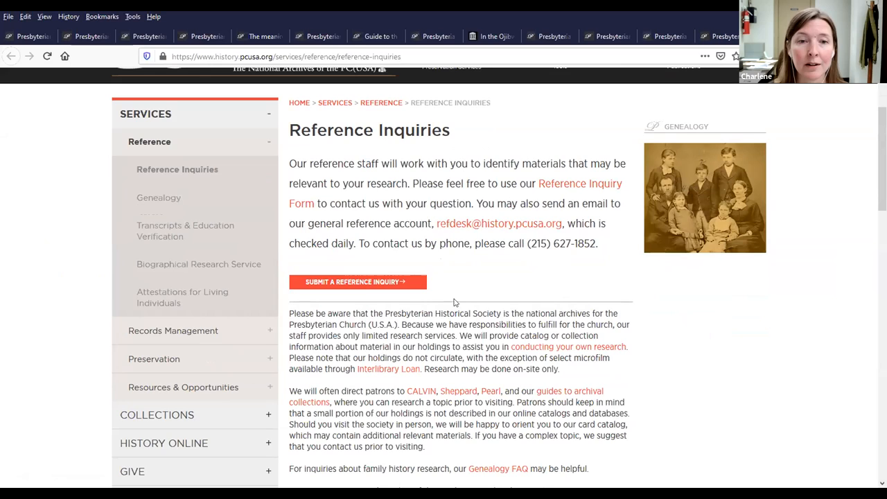
pyautogui.moveTo(481, 284)
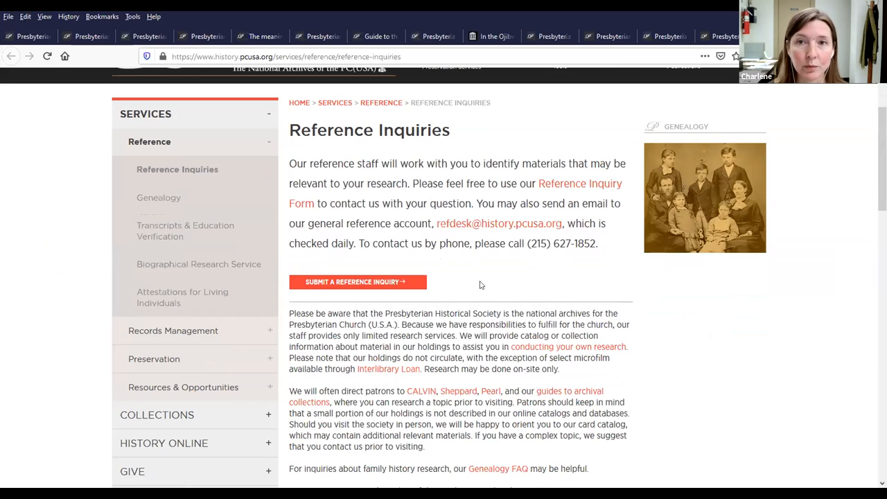
pyautogui.moveTo(529, 281)
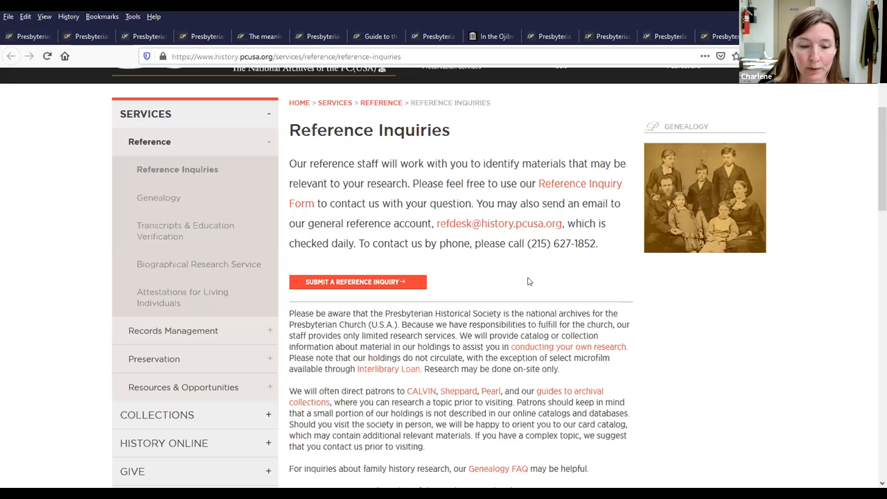
pyautogui.moveTo(540, 251)
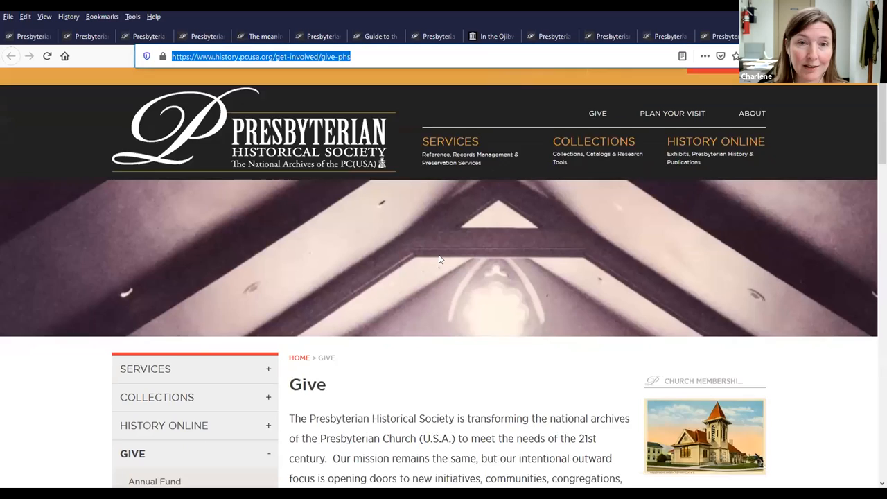
# Scroll down the PHS Give page to the Annual Fund section.
pyautogui.scroll(-3)
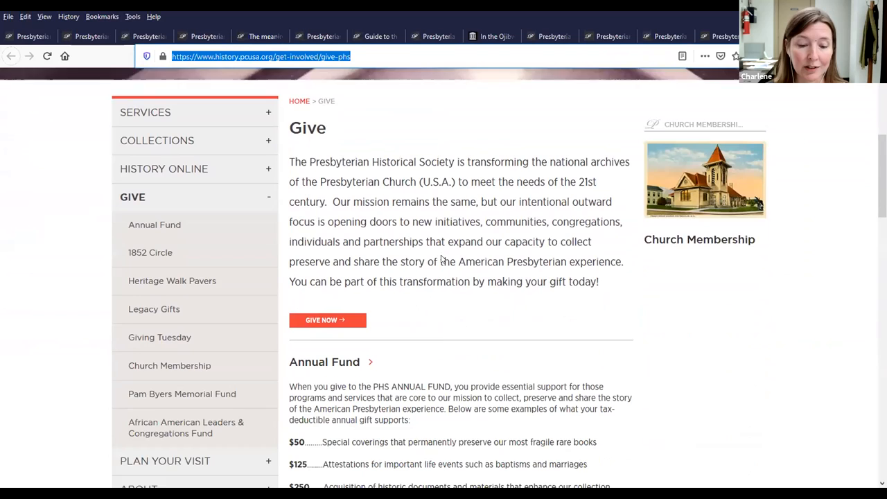